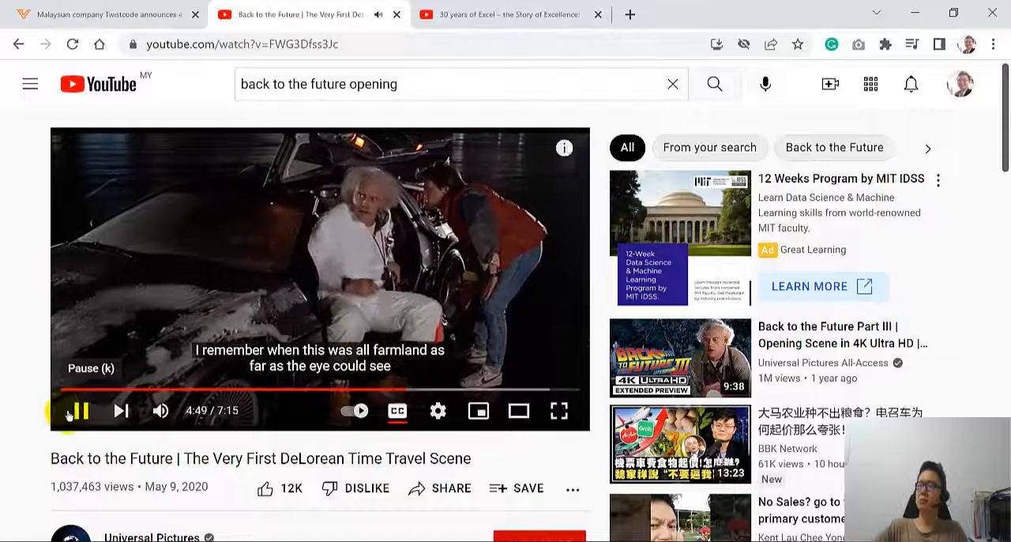
Step: Pause the YouTube Back to the Future time-travel clip
click(78, 411)
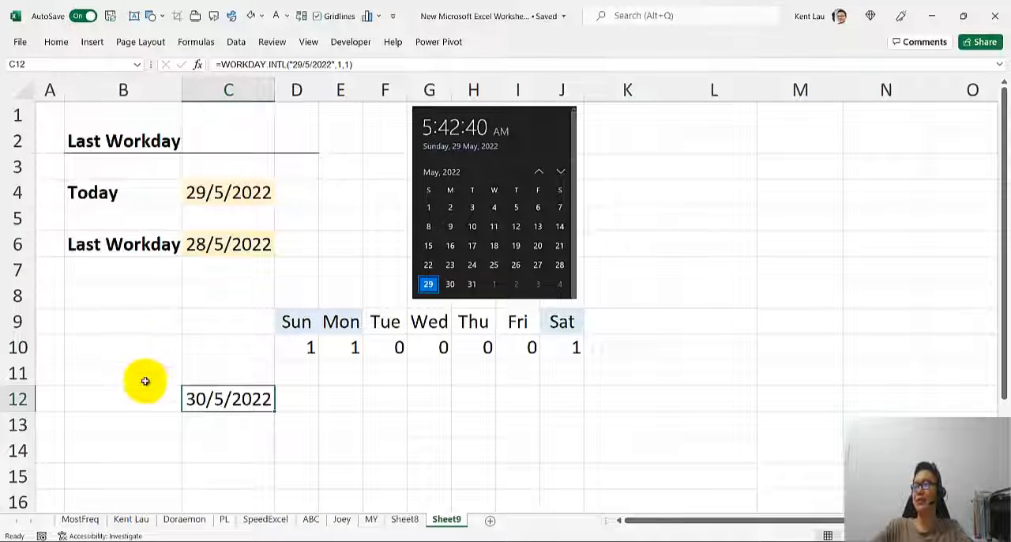
mouse_move(142, 381)
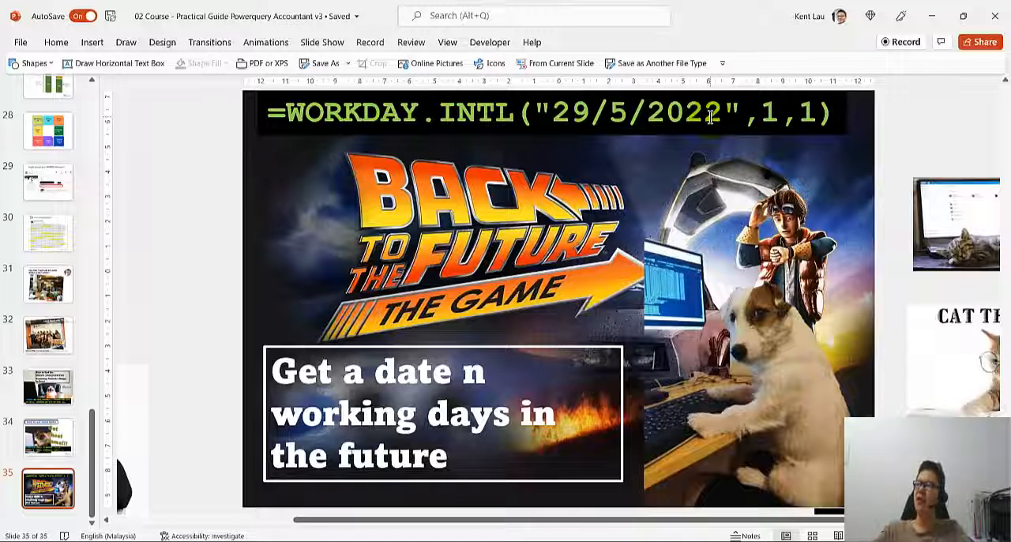
mouse_move(763, 115)
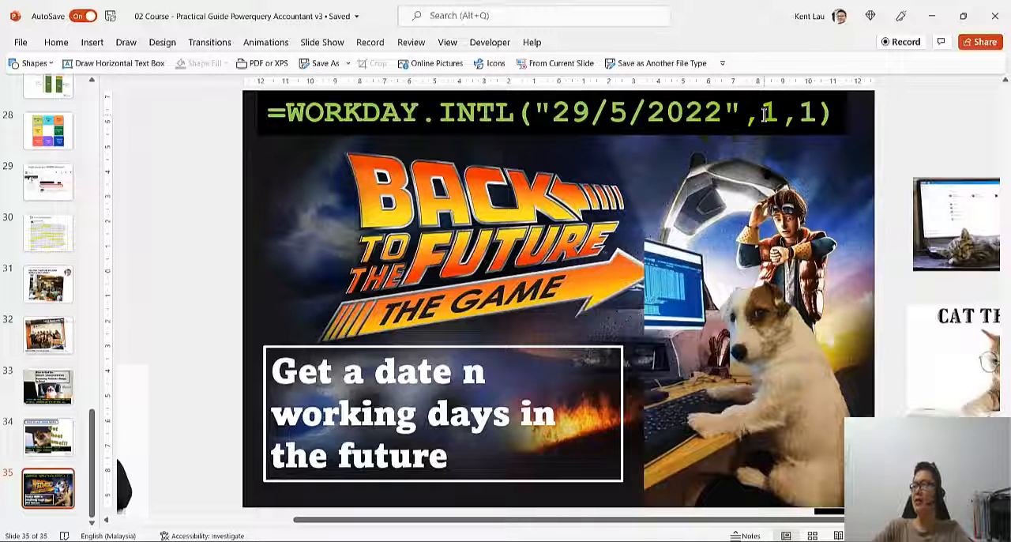
mouse_move(502, 184)
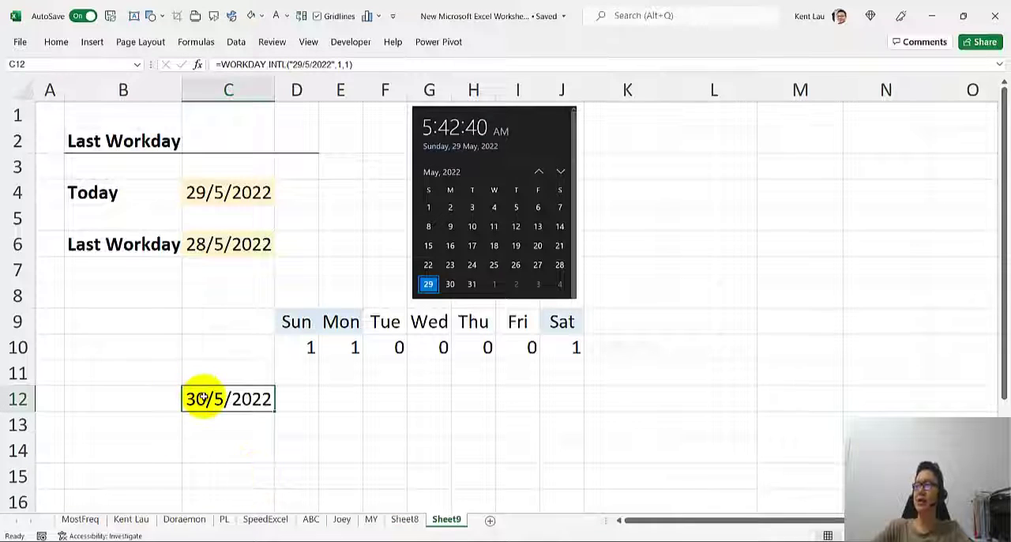
Step: Re-enter weekend code 1 in C12's WORKDAY.INTL so it still returns 30/5/2022
double_click(229, 398)
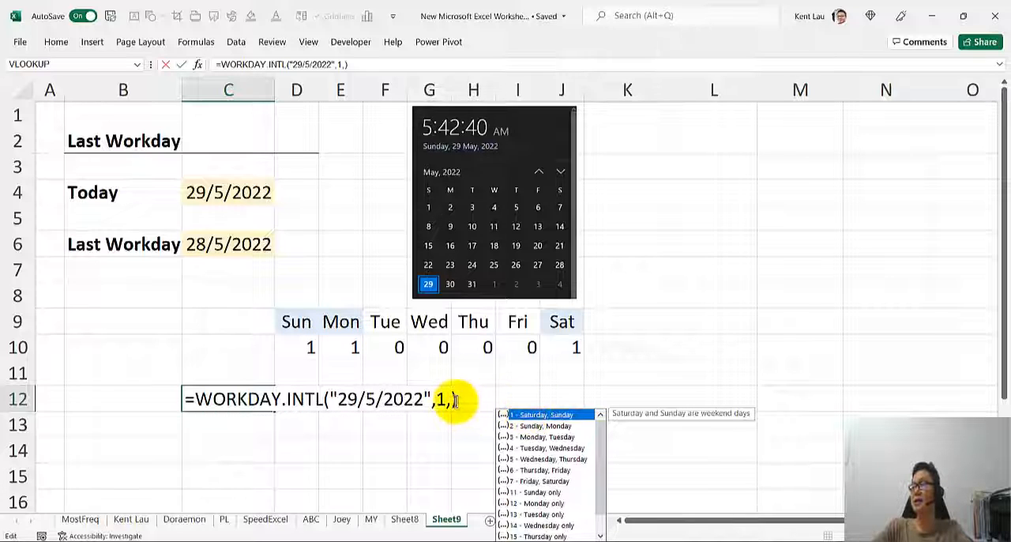
text(1)
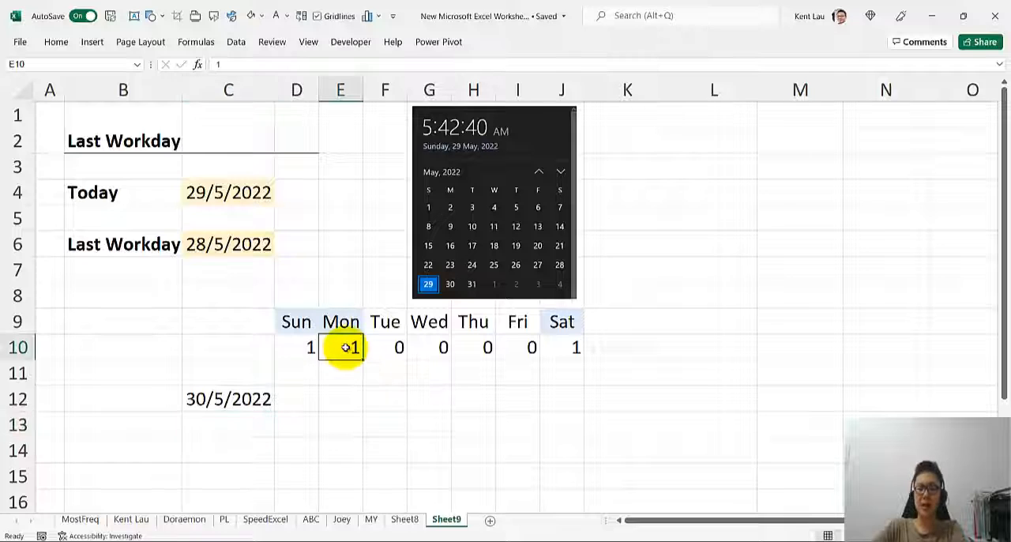
click(228, 399)
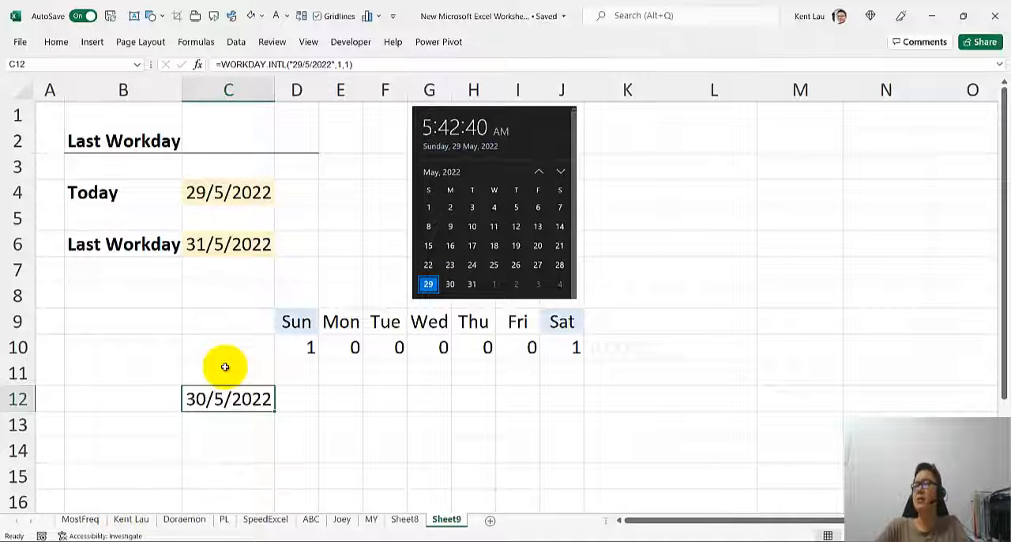
mouse_move(228, 402)
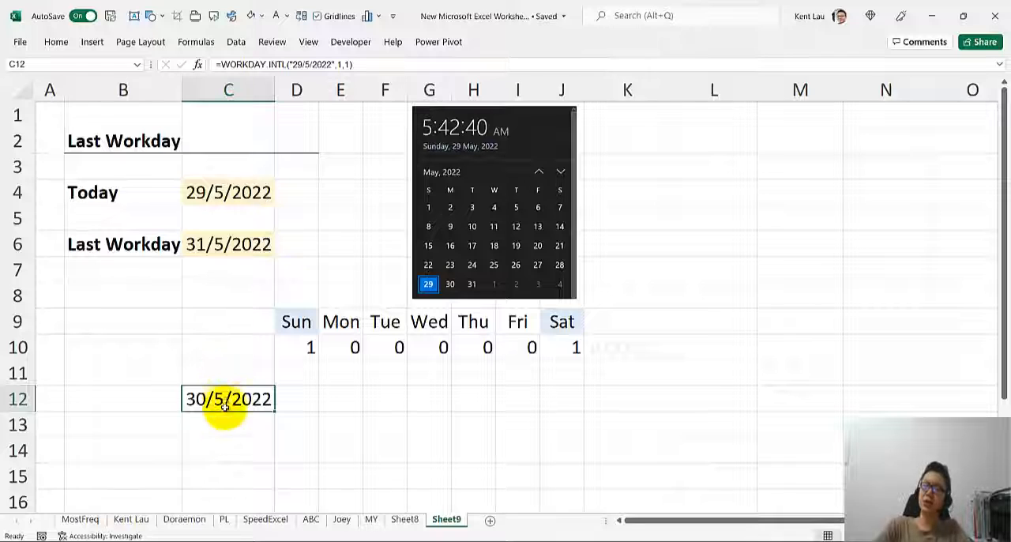
Step: Enter start date 29/5/2022 in C14 and begin a WORKDAY.INTL formula in G14
click(224, 450)
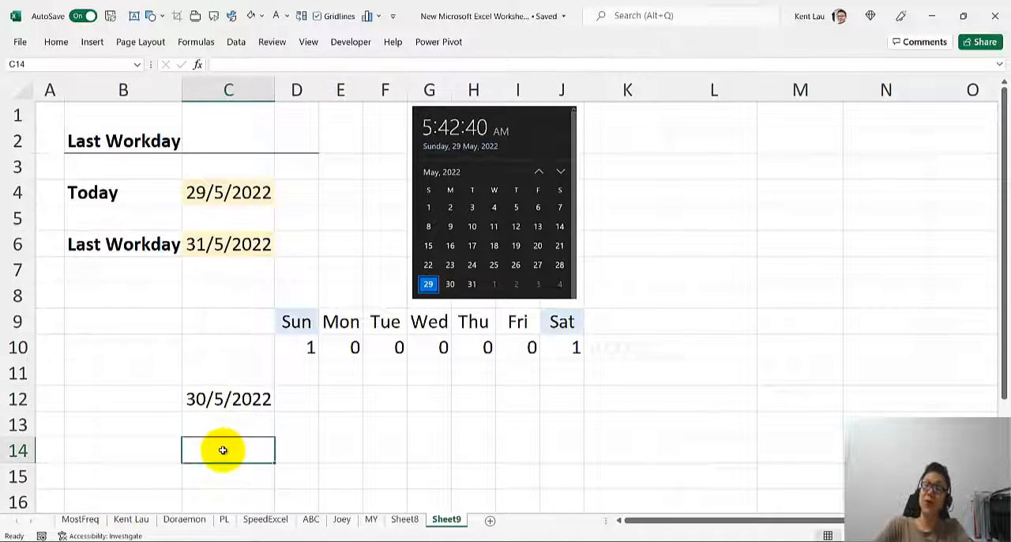
mouse_move(129, 397)
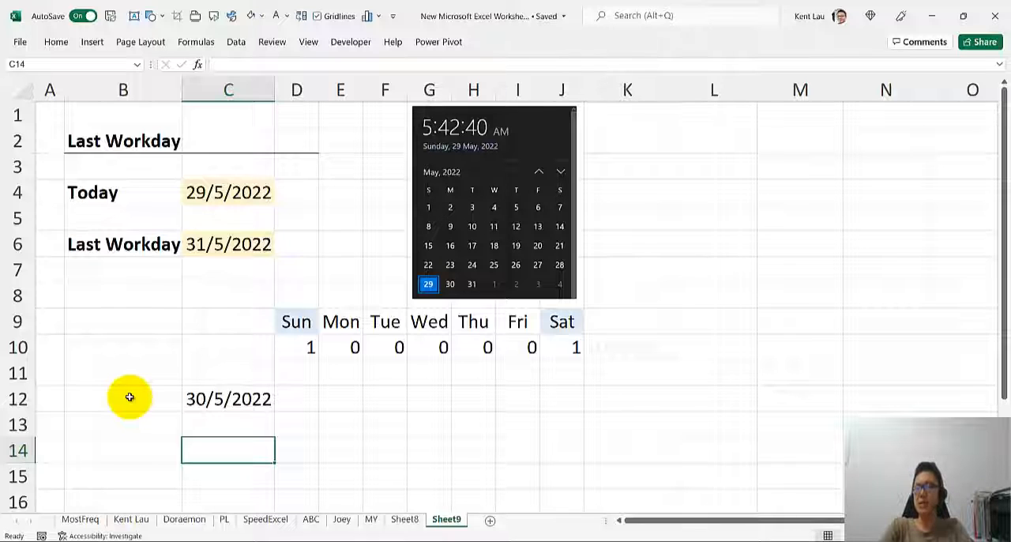
text(29/5/2022)
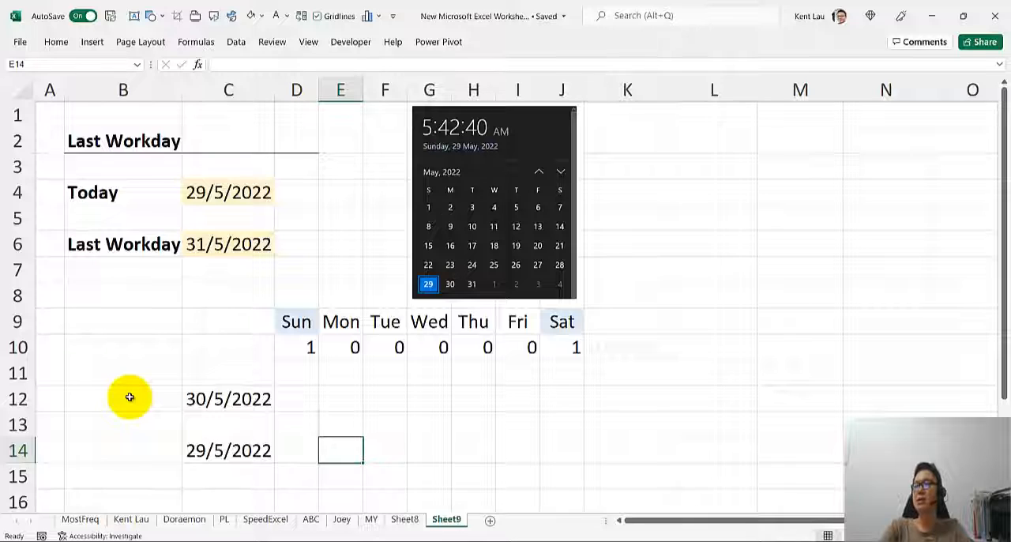
click(429, 450)
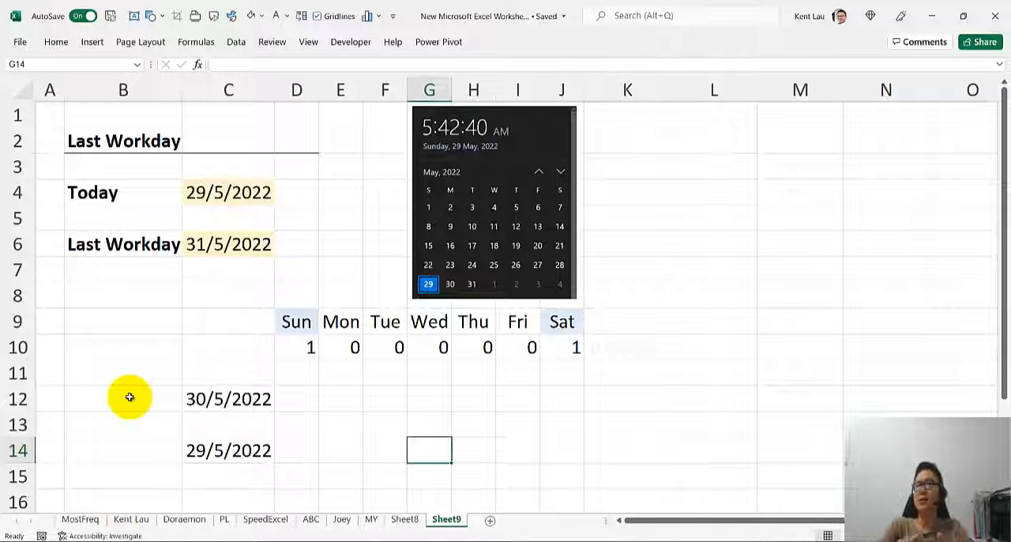
mouse_move(242, 134)
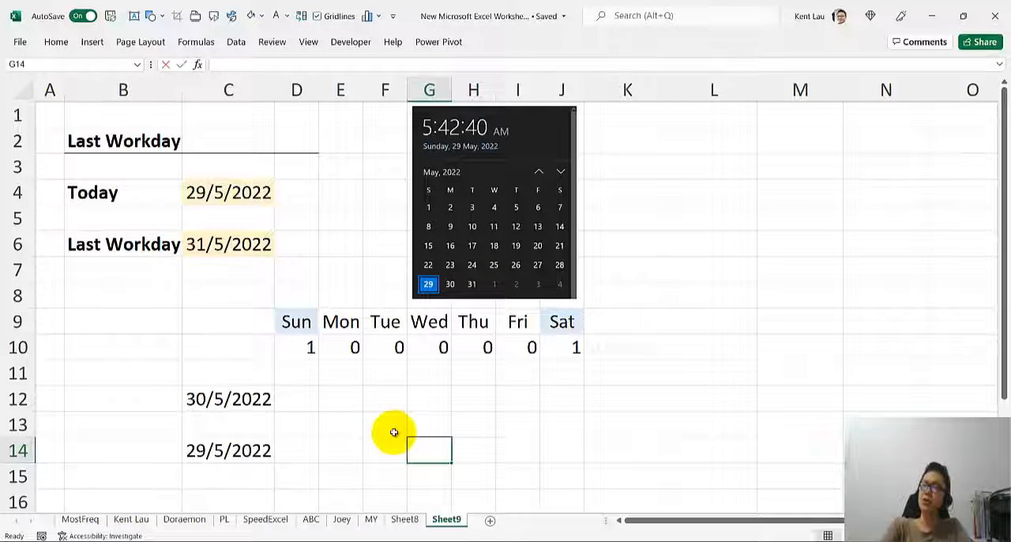
text(=wor)
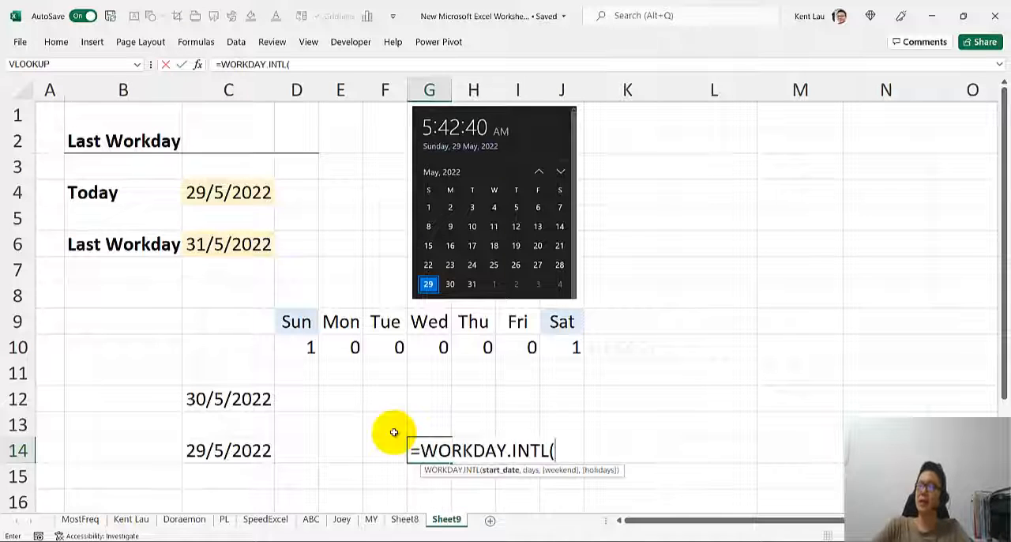
Step: Finish =WORKDAY.INTL(C14,3,7) in G14, returning 1/6/2022, and autofit column G
click(229, 449)
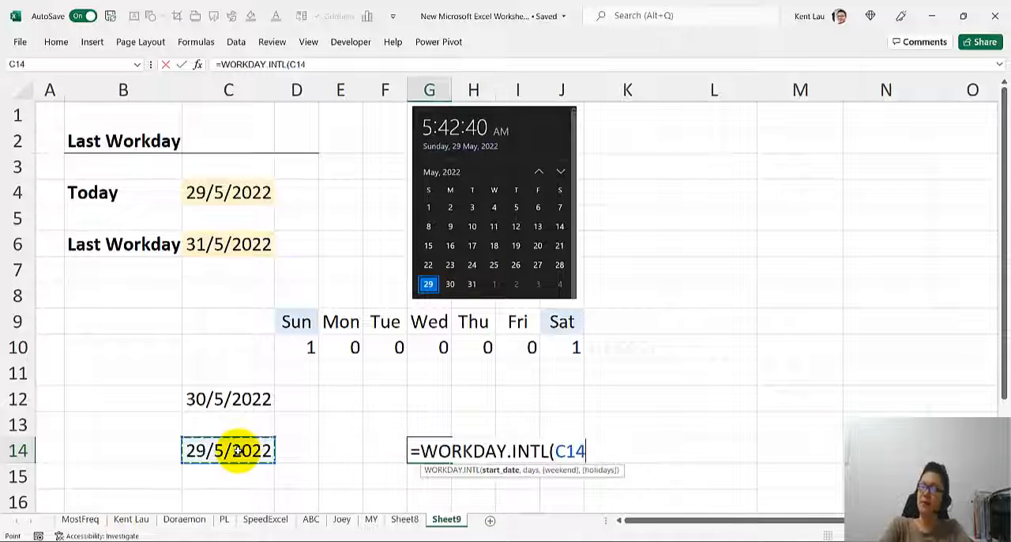
text(,)
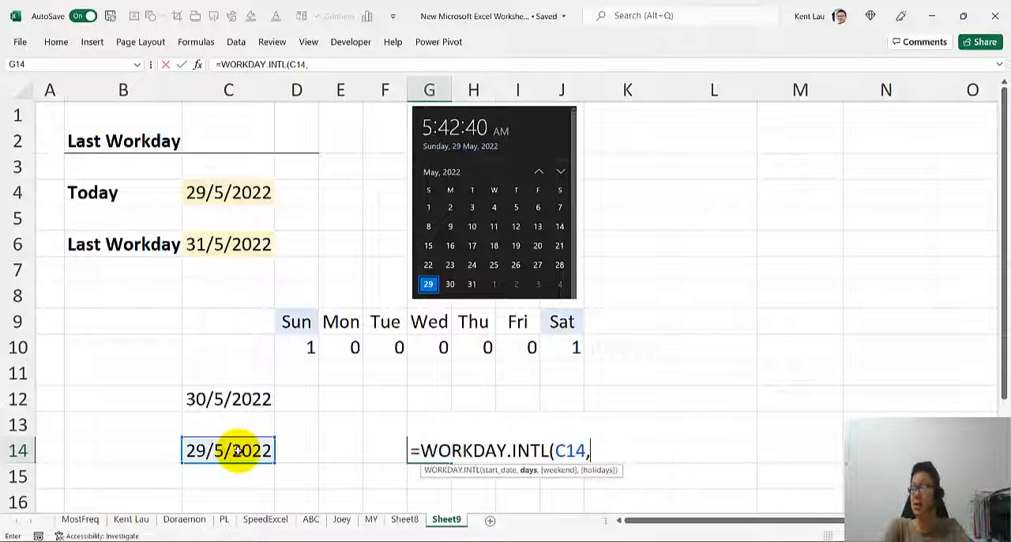
text(3)
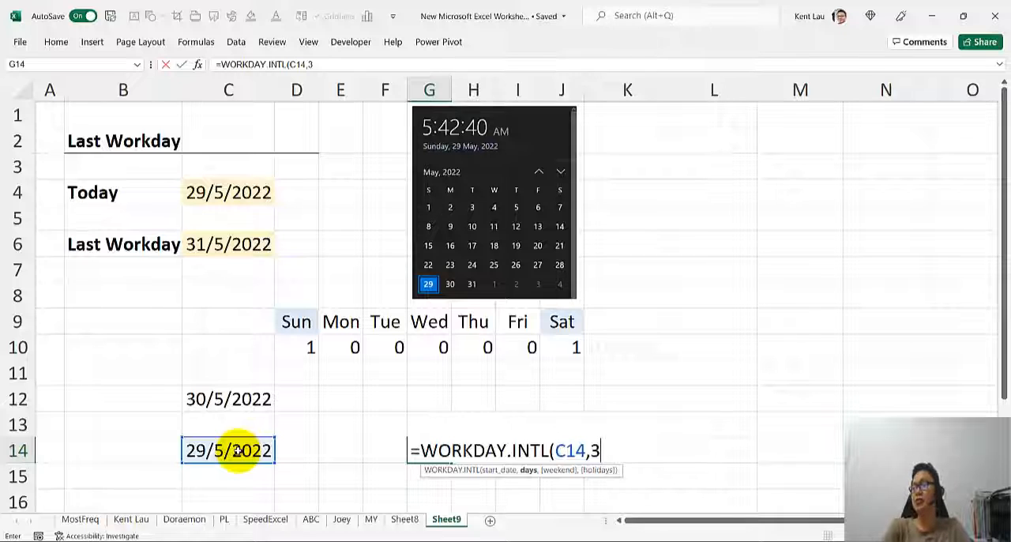
text(,)
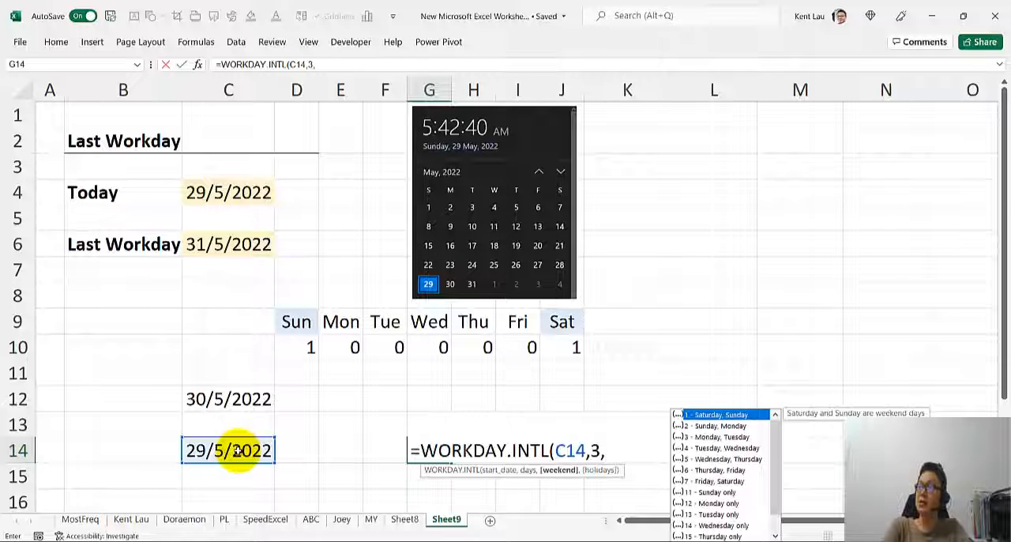
text(1)
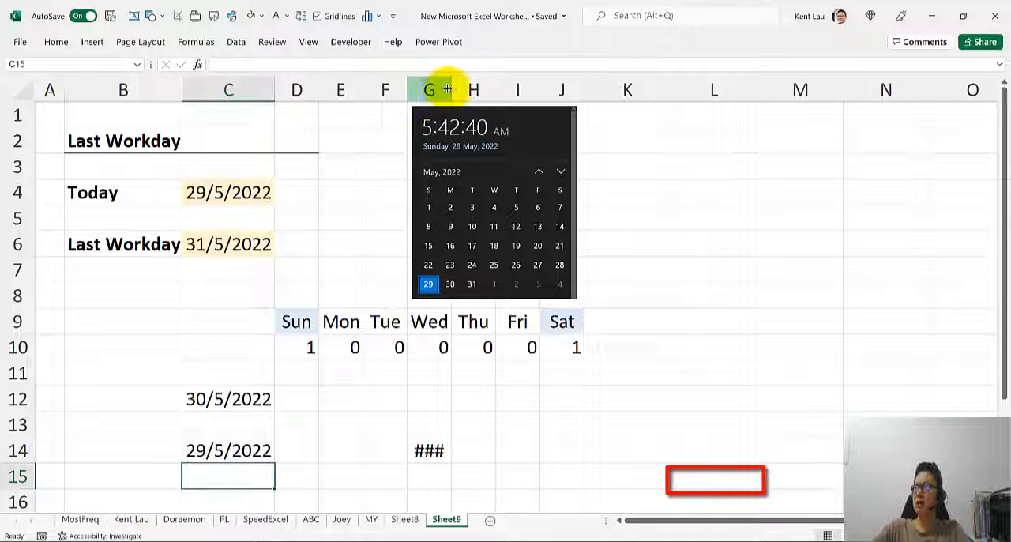
click(421, 449)
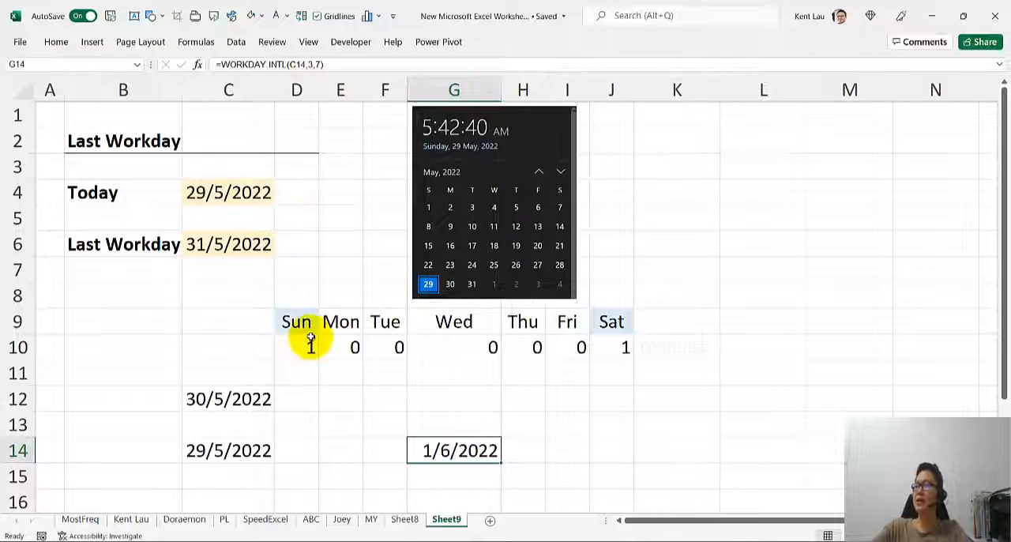
mouse_move(498, 302)
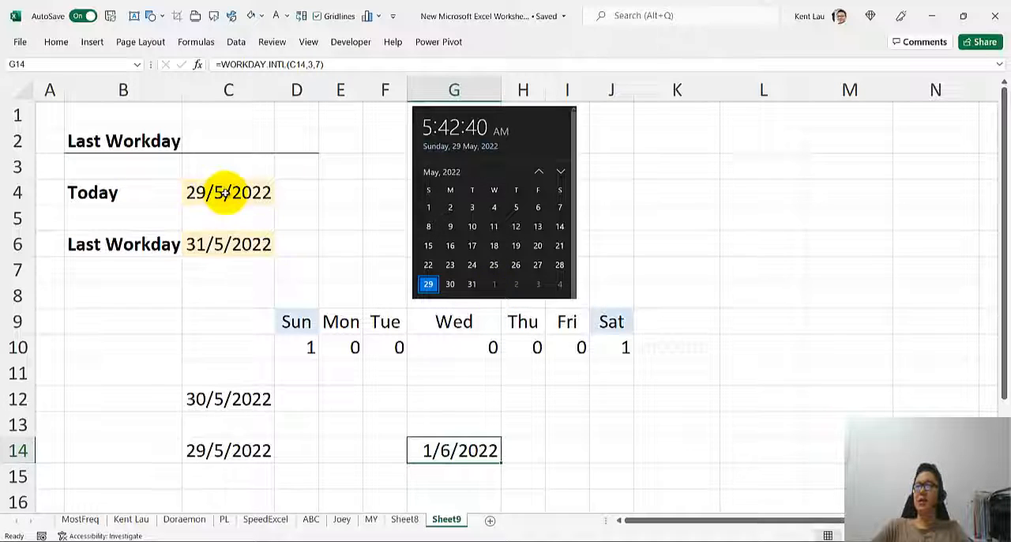
Step: Set the Today date to 10/5/2022 and select Tuesday's weekend flag in F10
click(227, 192)
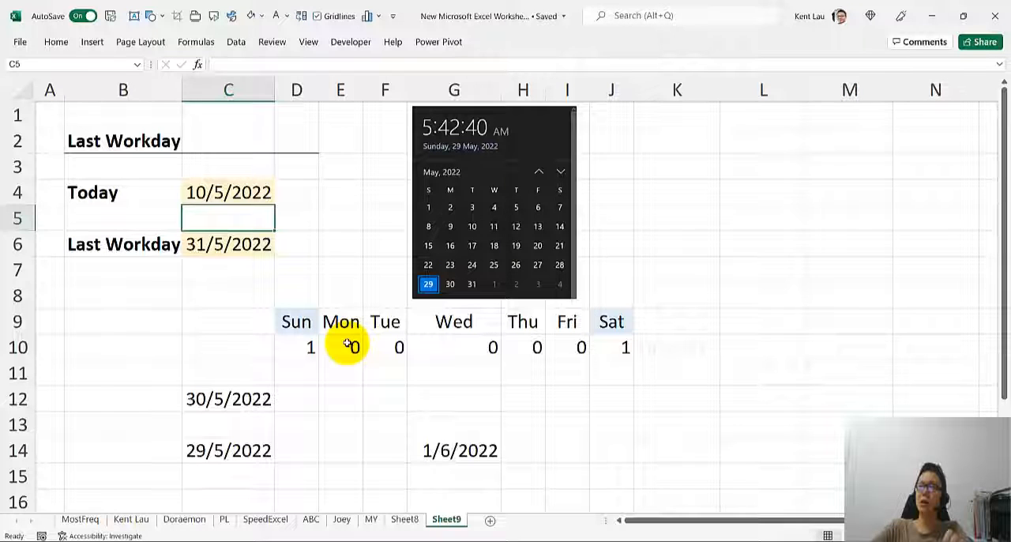
mouse_move(393, 346)
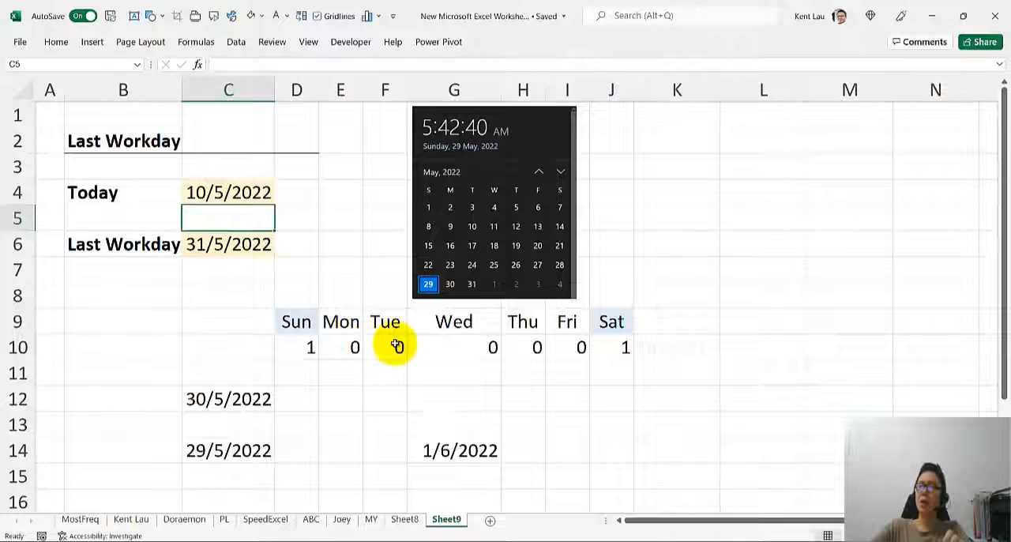
click(385, 346)
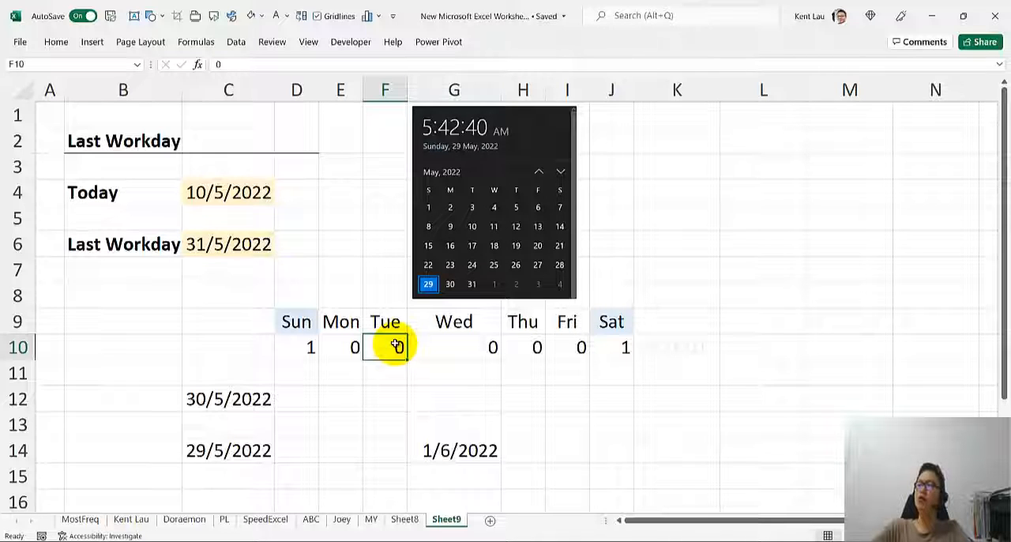
mouse_move(385, 390)
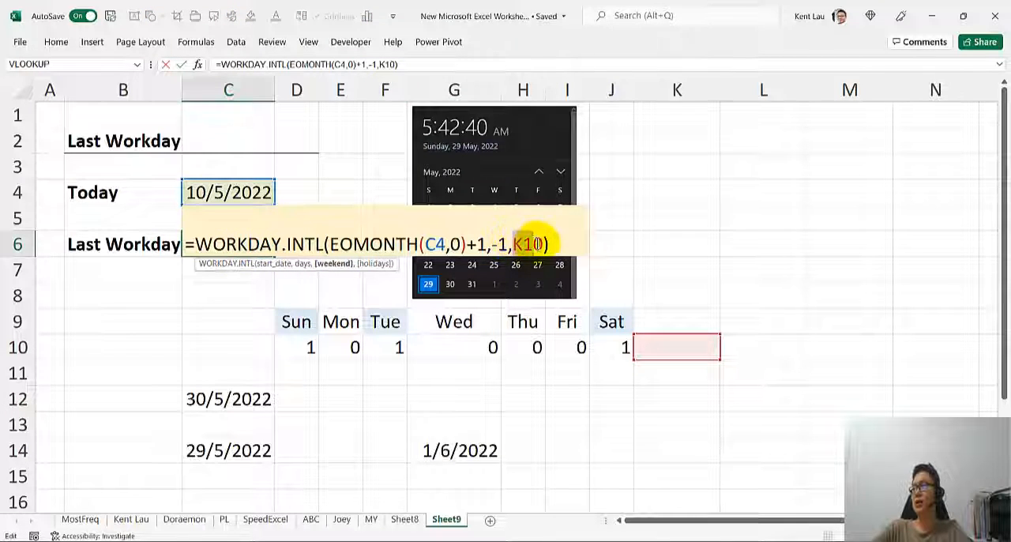
Step: Reset Tuesday's flag to 0 and reopen C6's formula to review EOMONTH(C4,0)
click(677, 347)
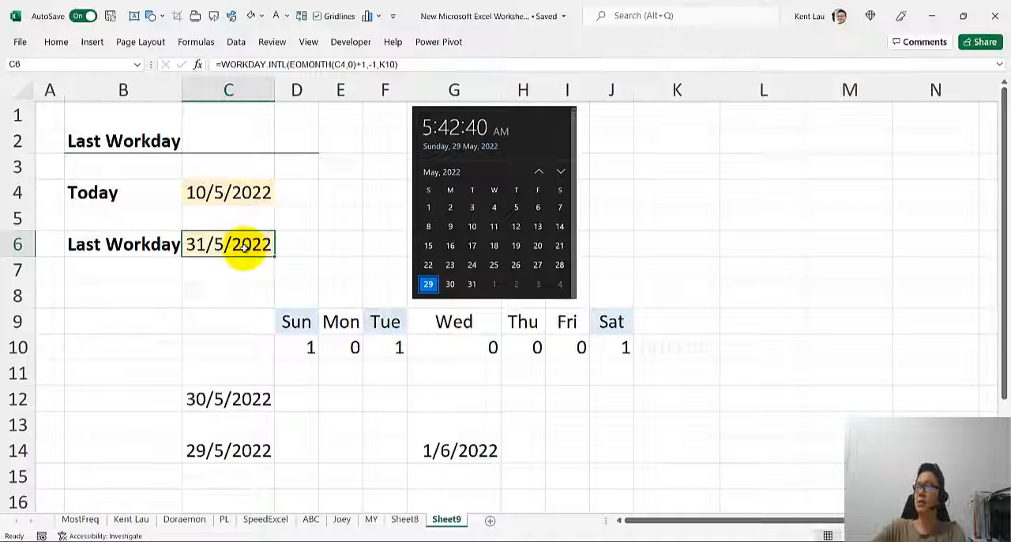
click(386, 347)
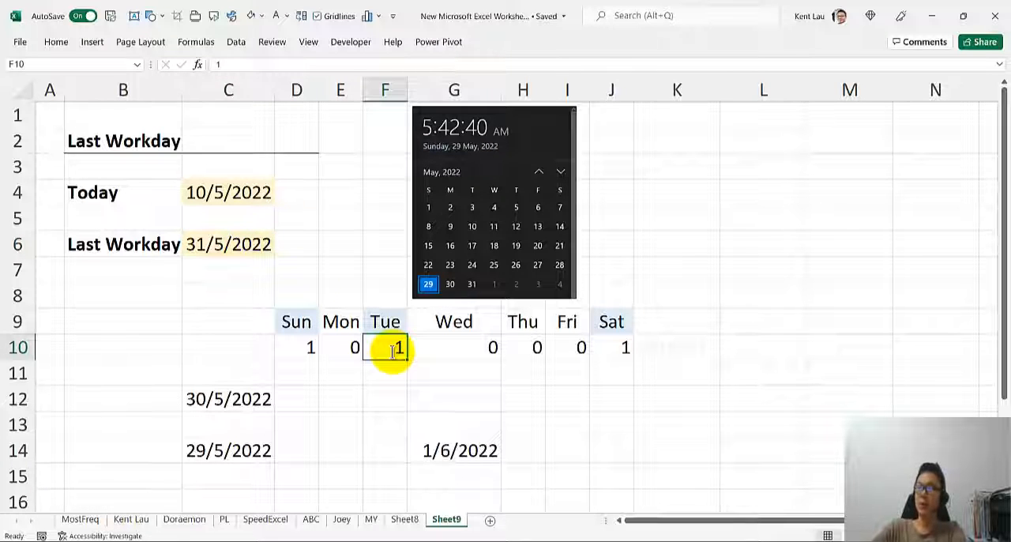
click(228, 244)
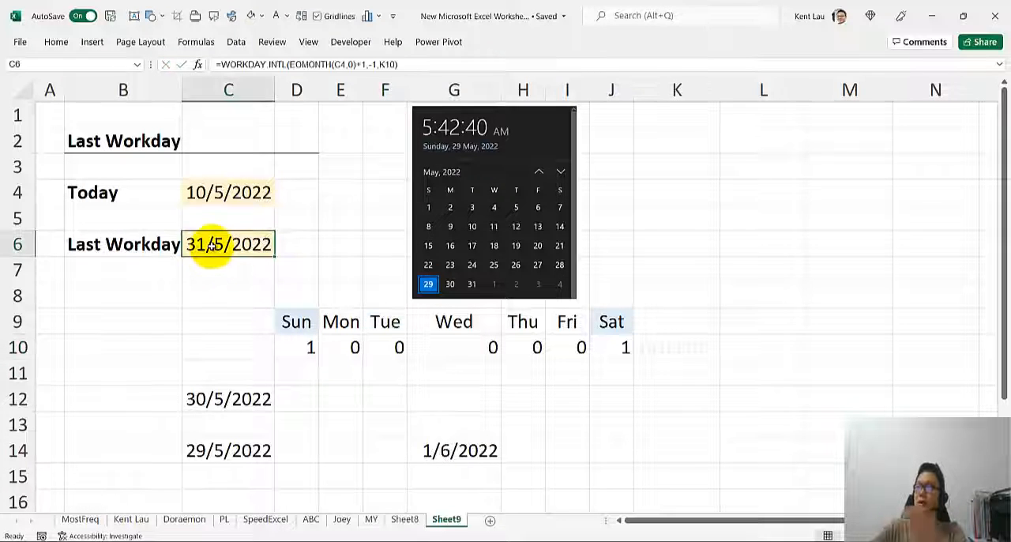
double_click(229, 243)
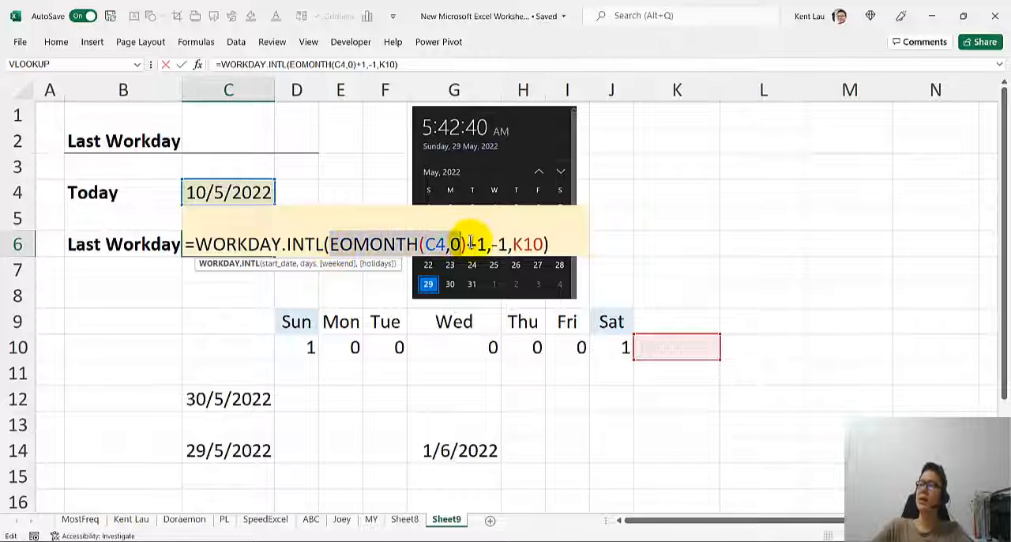
Step: Enter =EOMONTH(C4,0) in C8 and format it as Short Date
key(Enter)
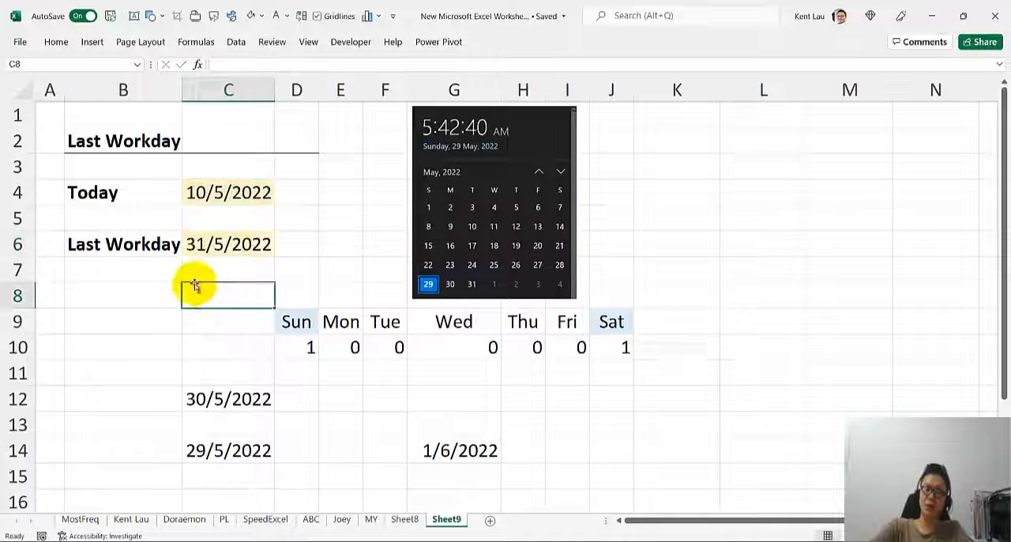
text(=EOMONTH(C4,0))
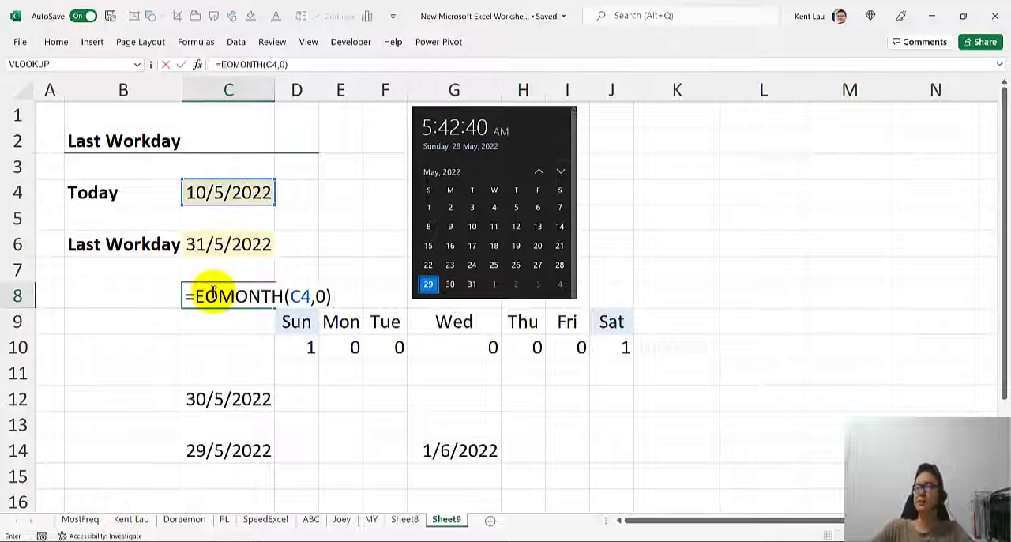
key(Enter)
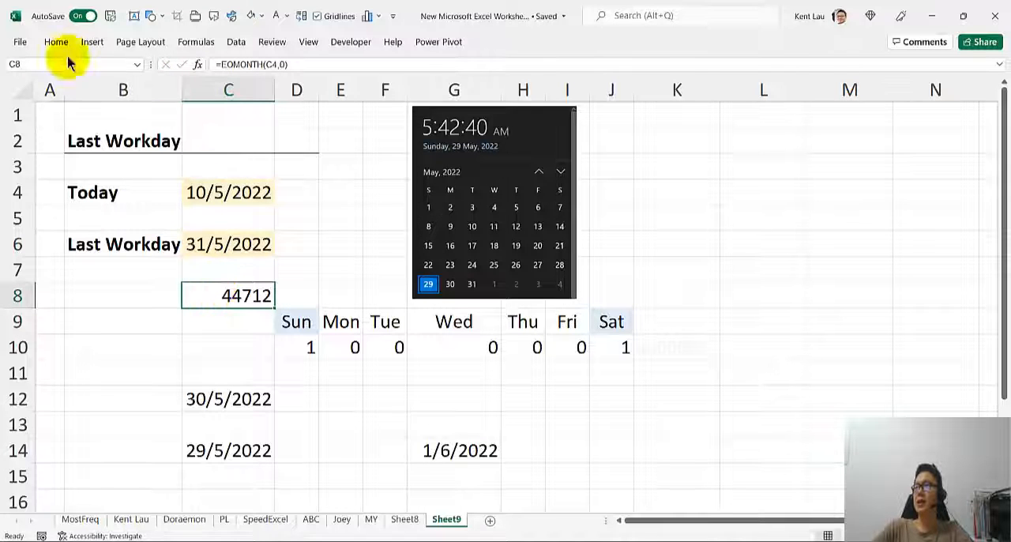
click(545, 66)
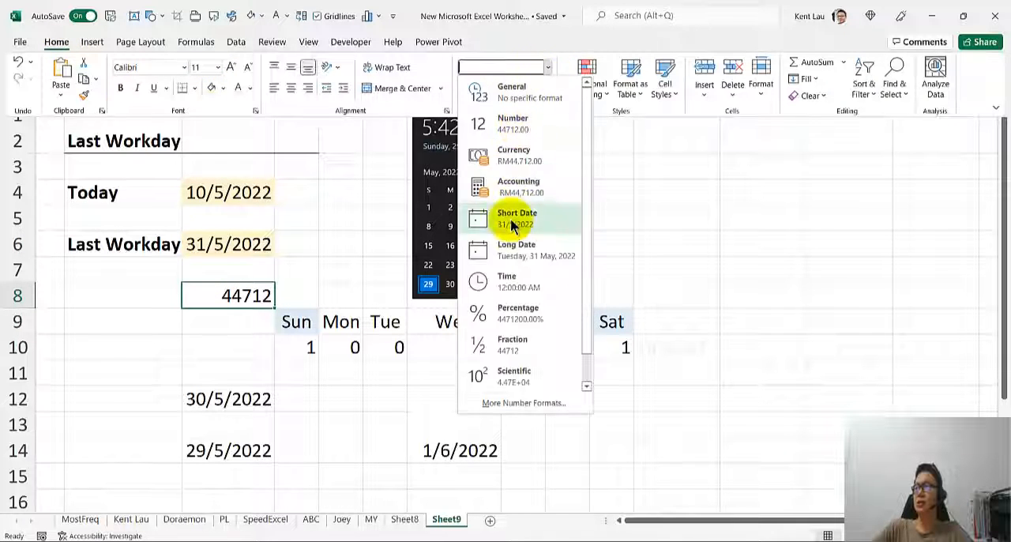
click(516, 220)
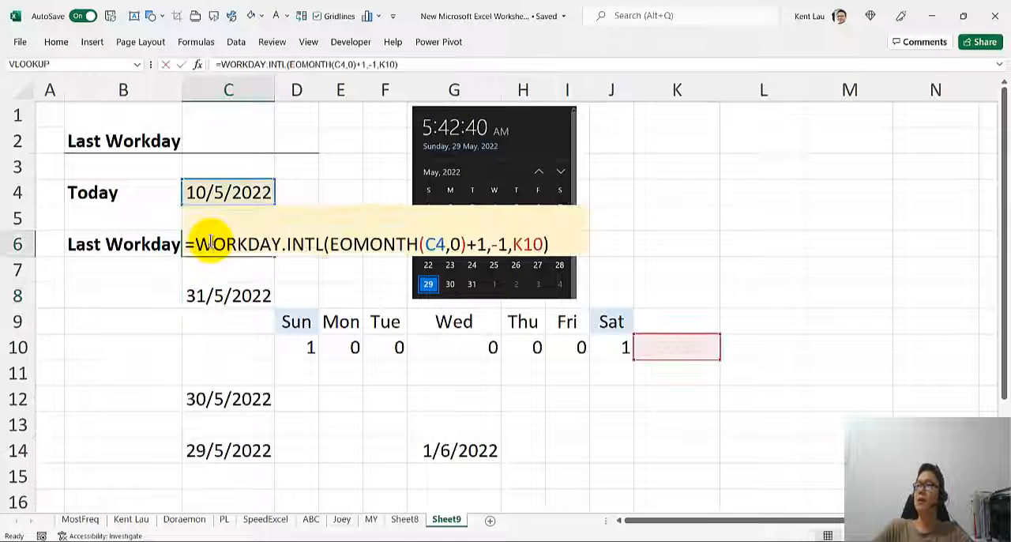
Step: Change C8 to =EOMONTH(C4,0)+1, returning 1/6/2022, and compare with Last Workday
key(Enter)
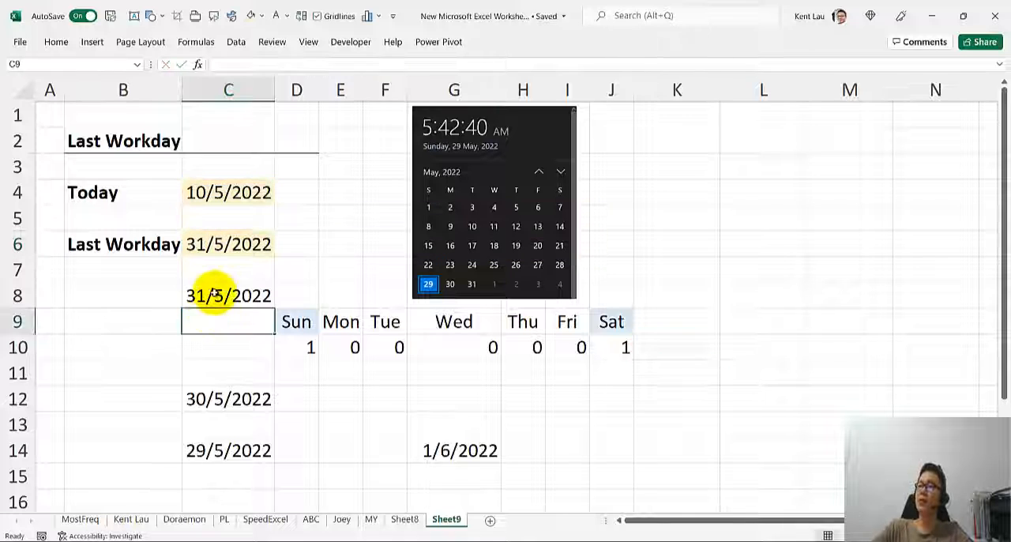
text(=EOMONTH(C4,0)+1)
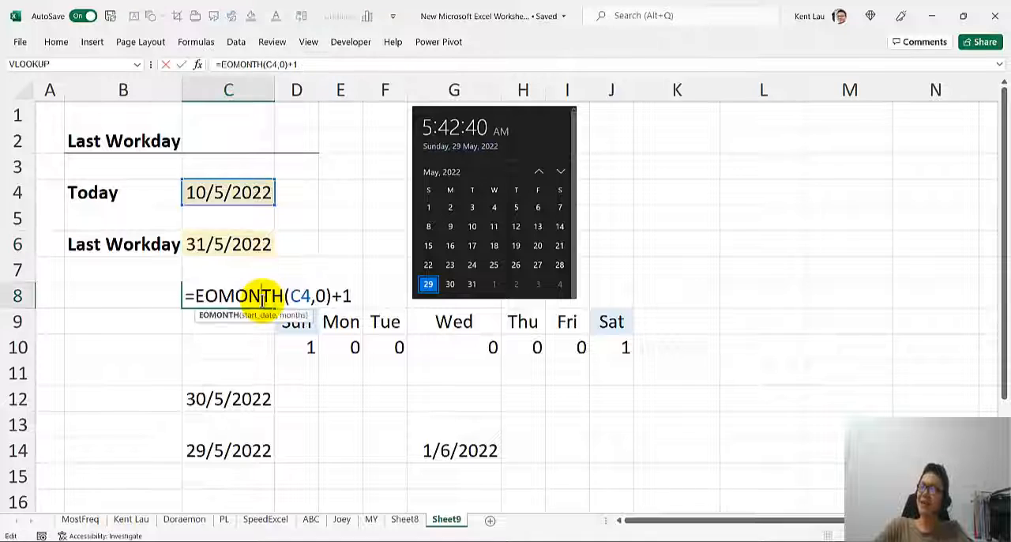
key(Enter)
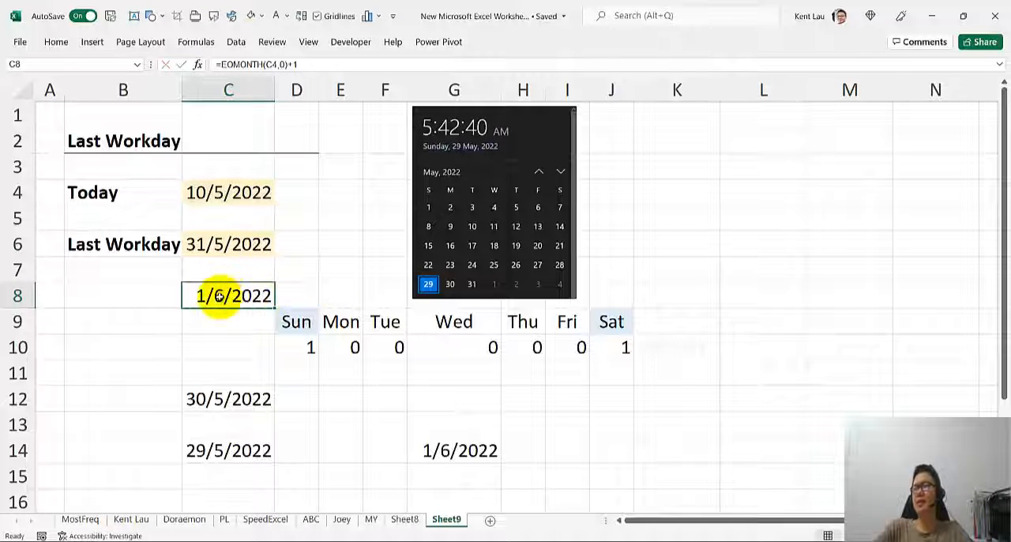
click(458, 450)
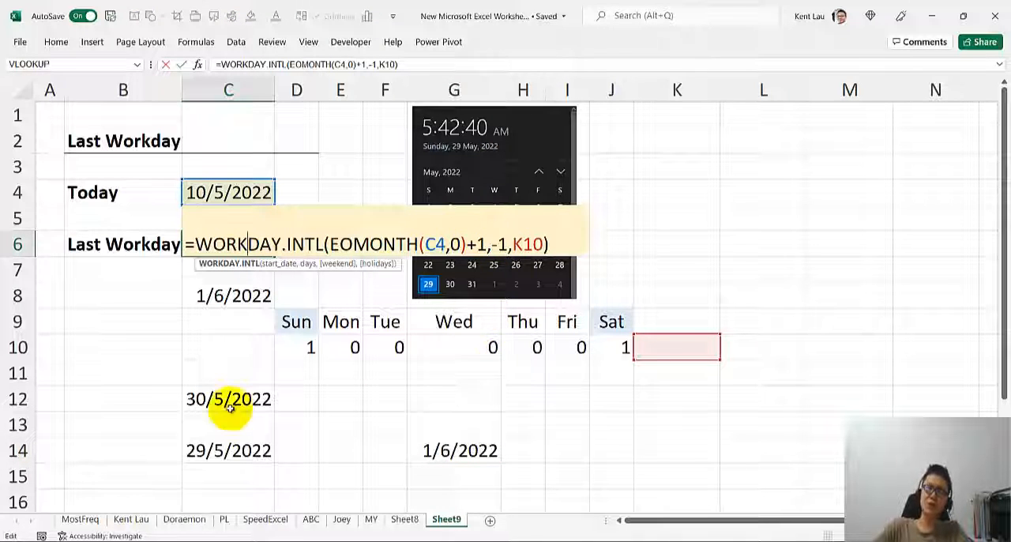
key(Enter)
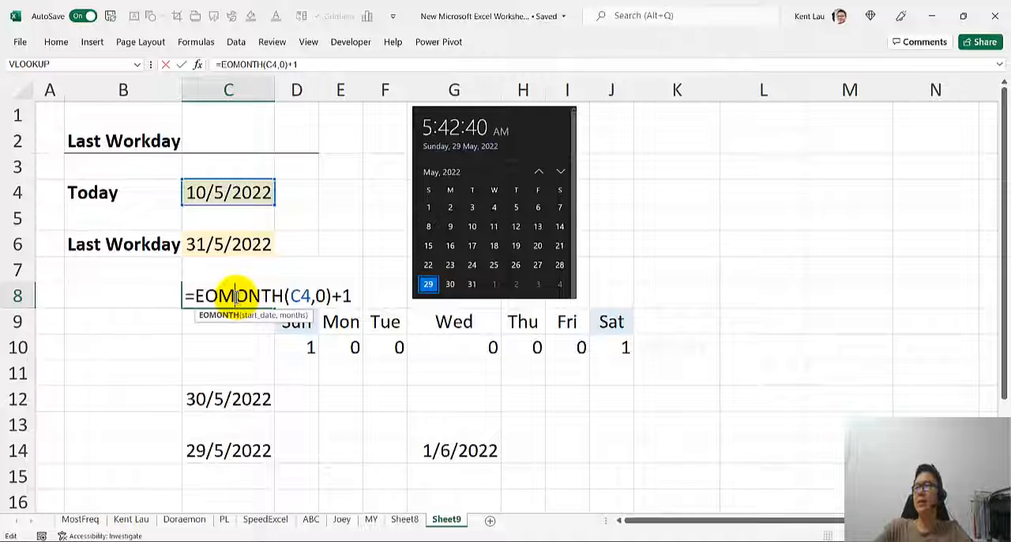
key(Enter)
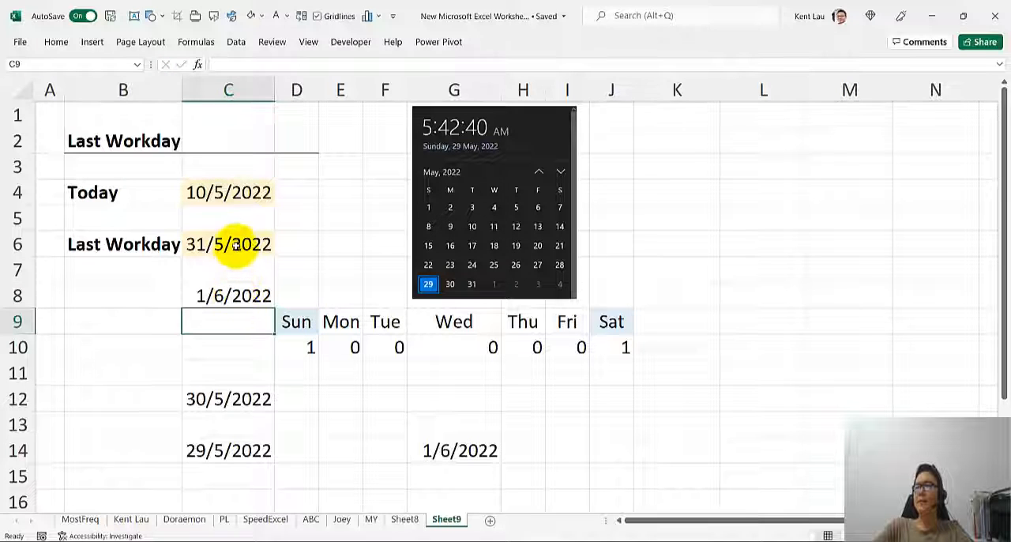
double_click(227, 243)
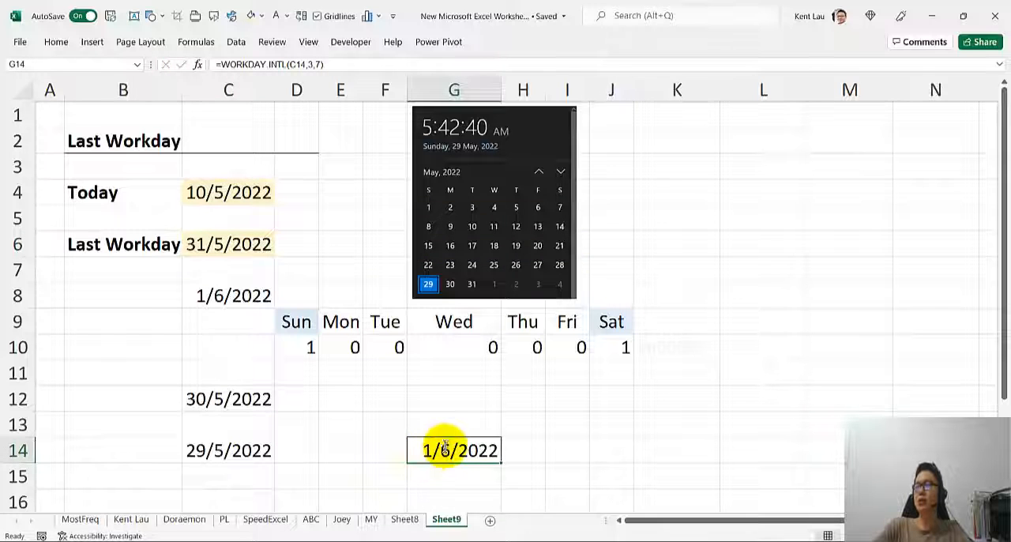
double_click(454, 450)
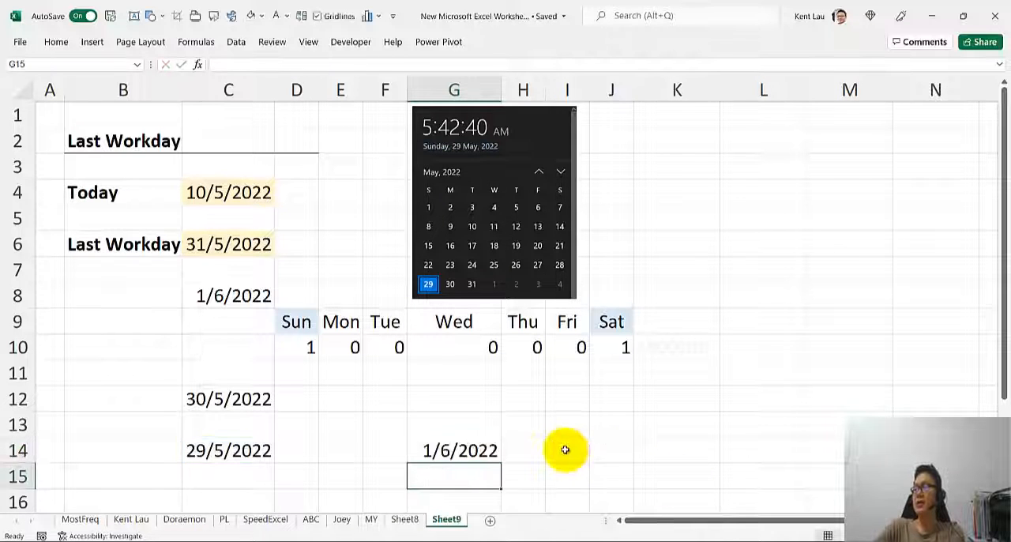
click(454, 450)
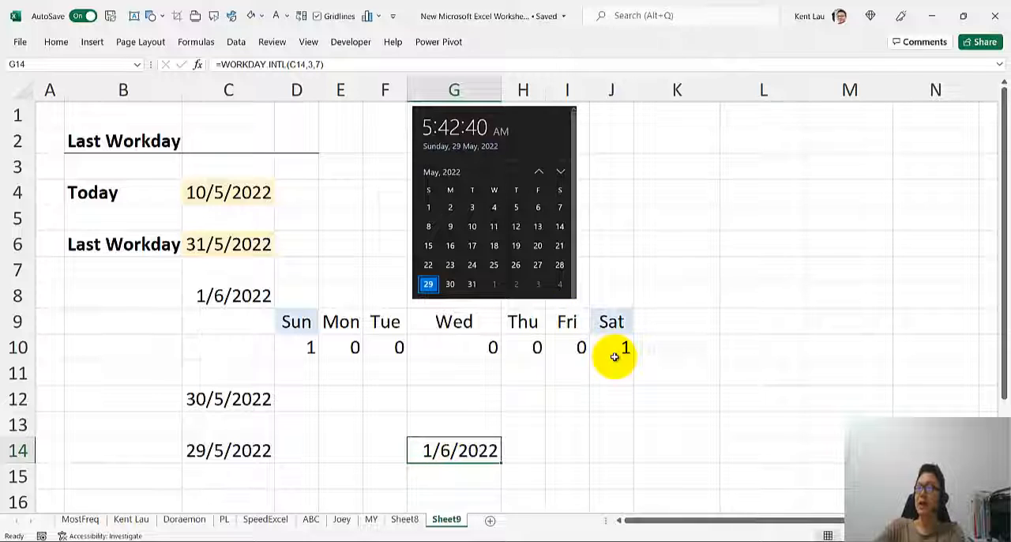
mouse_move(573, 365)
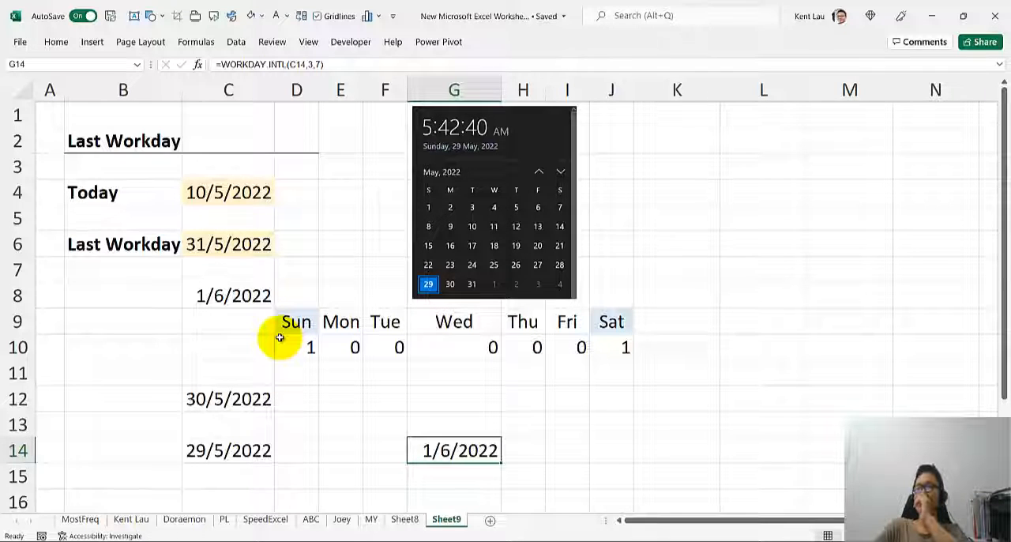
mouse_move(503, 272)
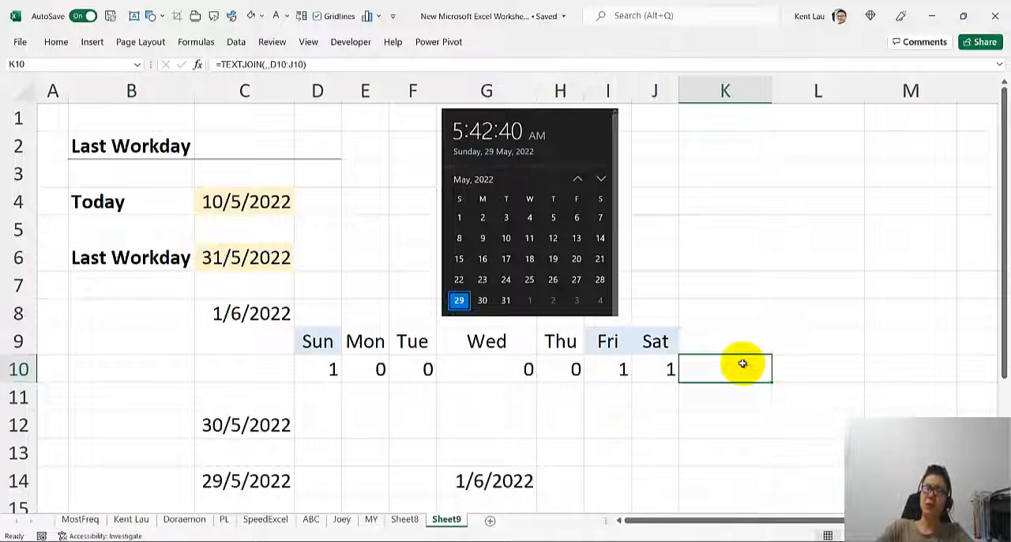
mouse_move(407, 296)
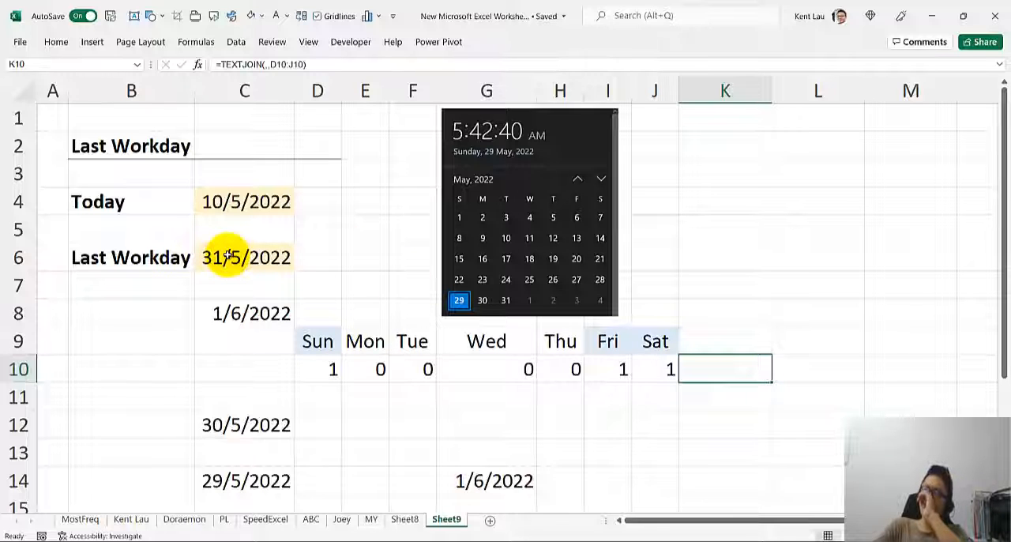
Step: Inspect C6's =WORKDAY.INTL(EOMONTH(C4,0)+1,-1,K10) formula without changing it
click(244, 257)
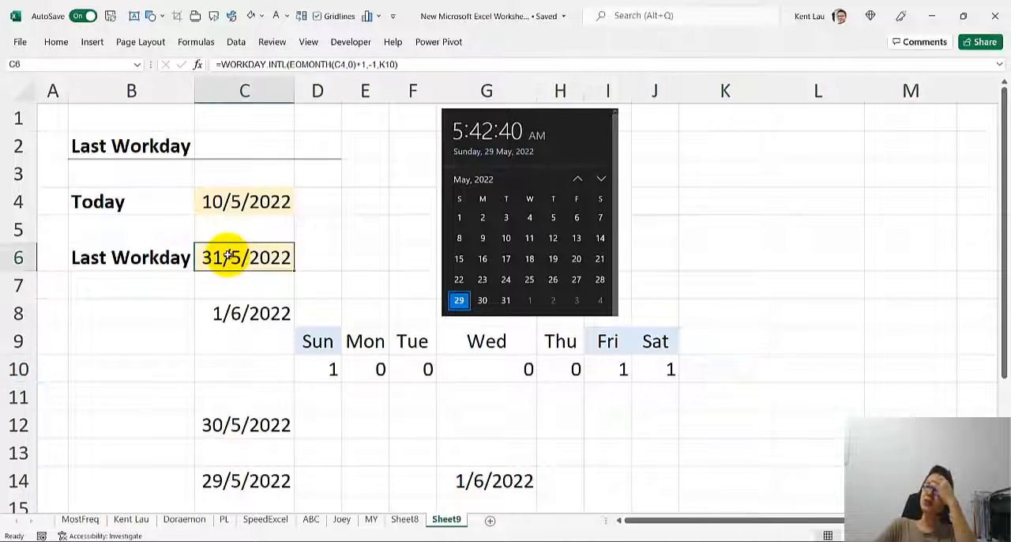
double_click(243, 256)
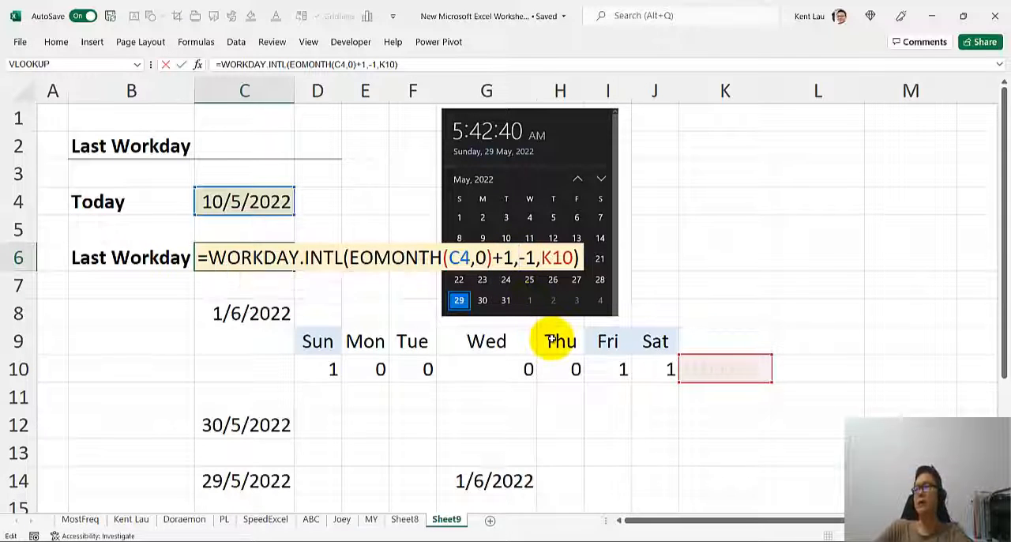
key(Enter)
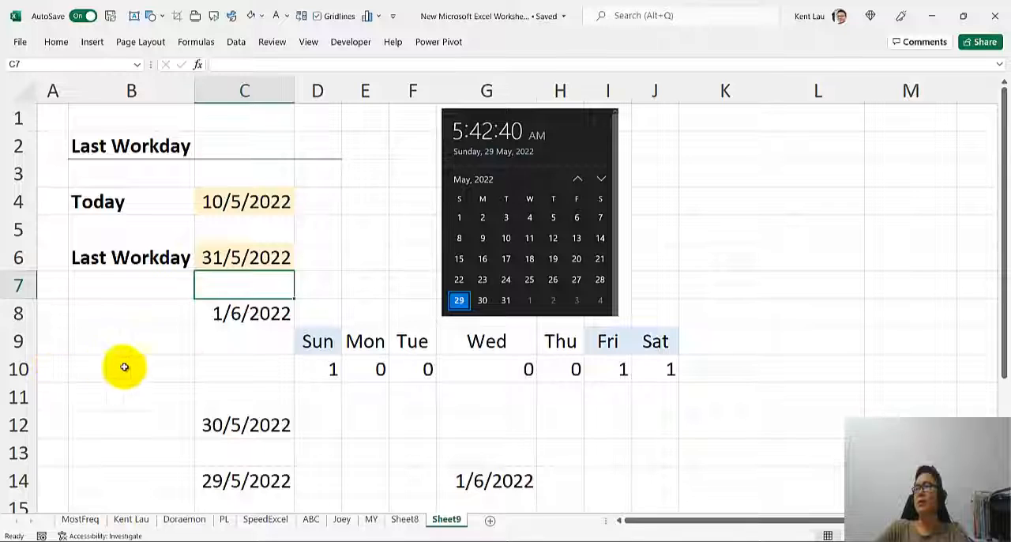
mouse_move(354, 443)
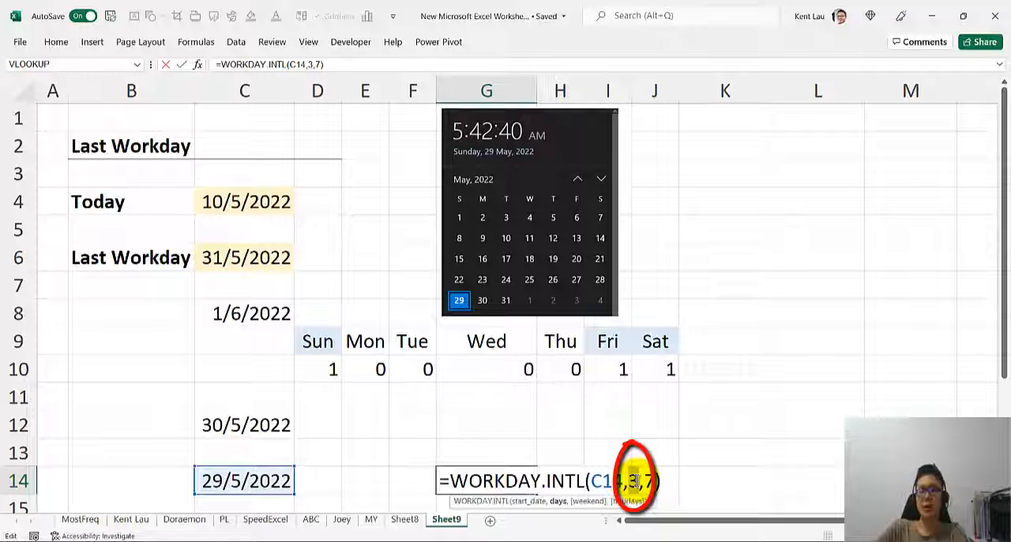
Step: Change G14 to =WORKDAY.INTL(C14,-1,7), returning 26/5/2022
text(-1)
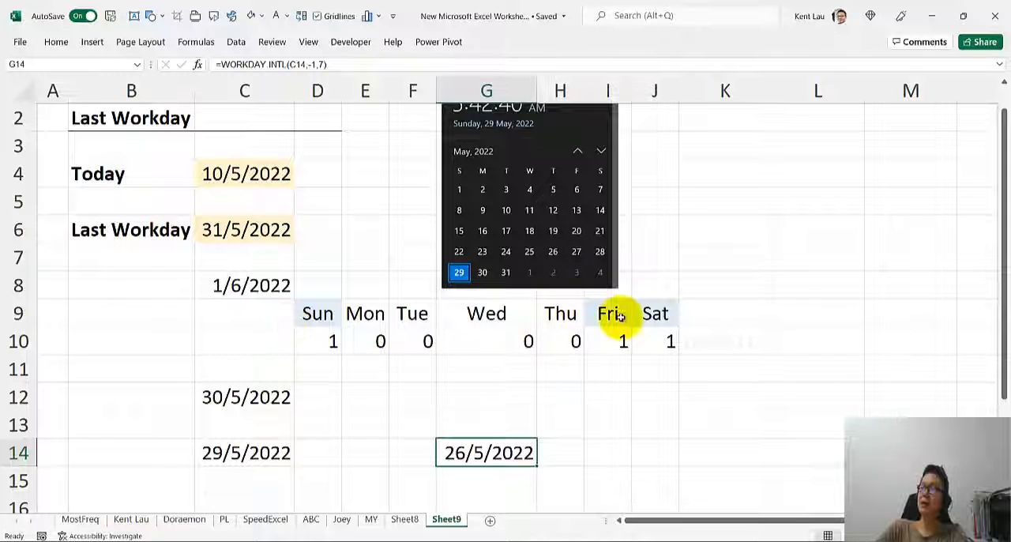
mouse_move(555, 273)
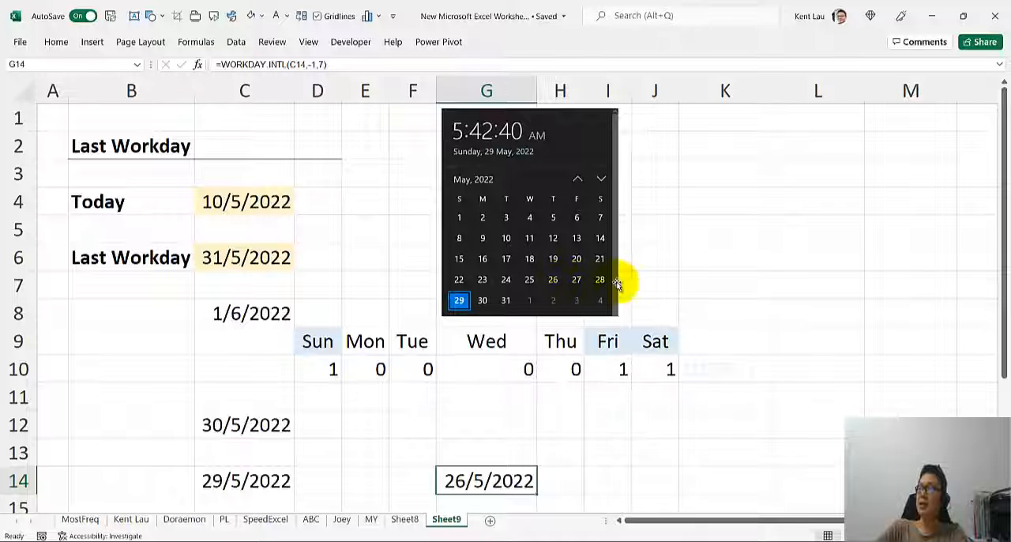
mouse_move(550, 284)
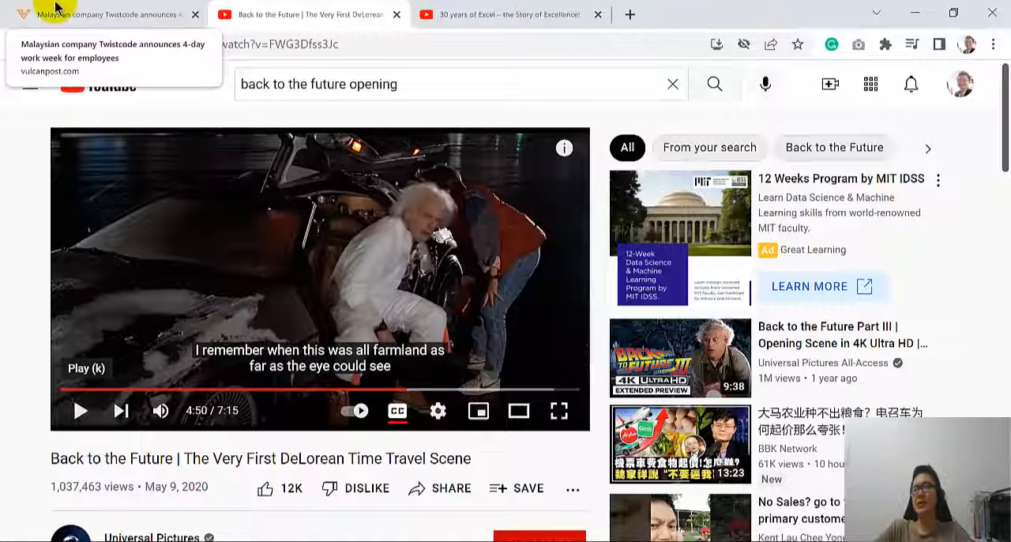
click(103, 14)
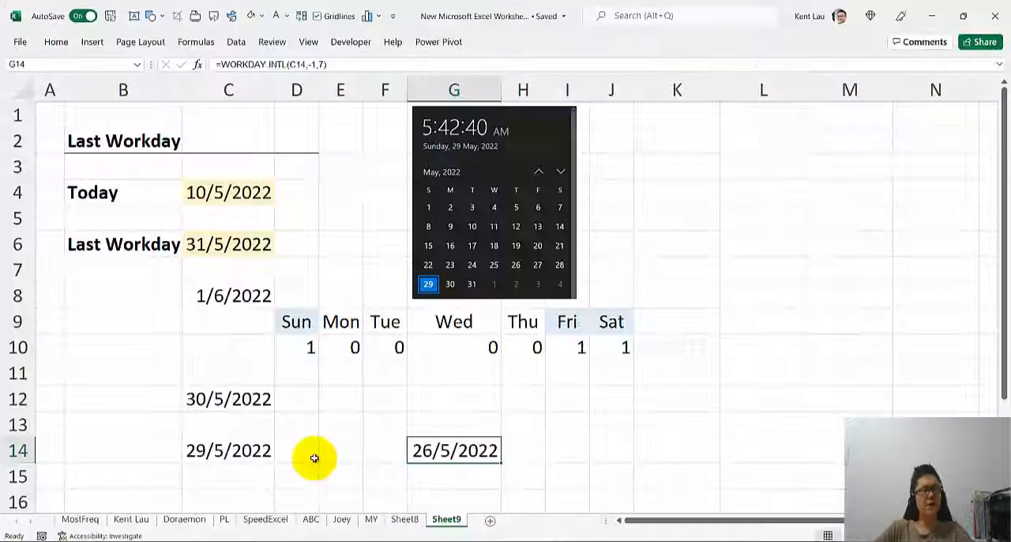
mouse_move(143, 373)
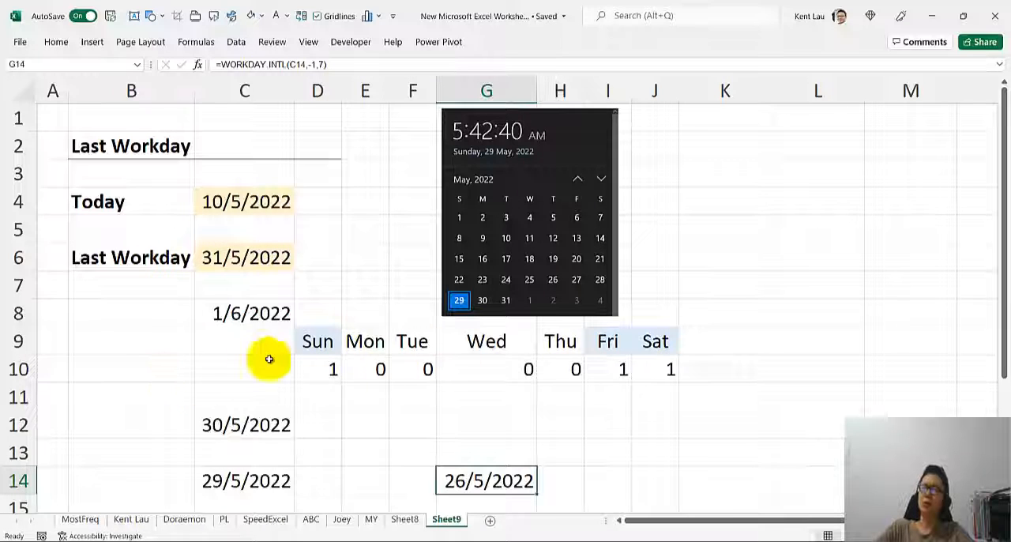
mouse_move(253, 346)
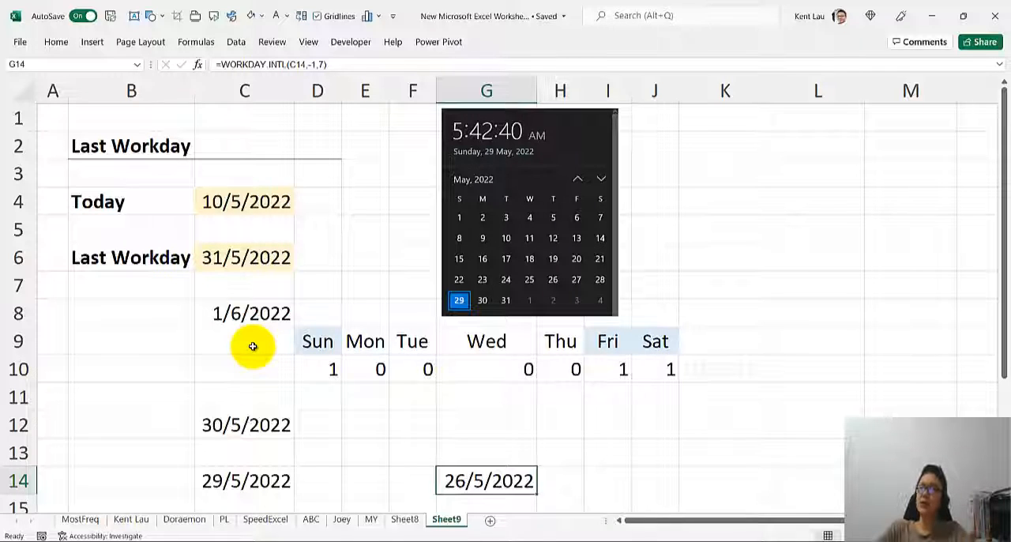
mouse_move(232, 359)
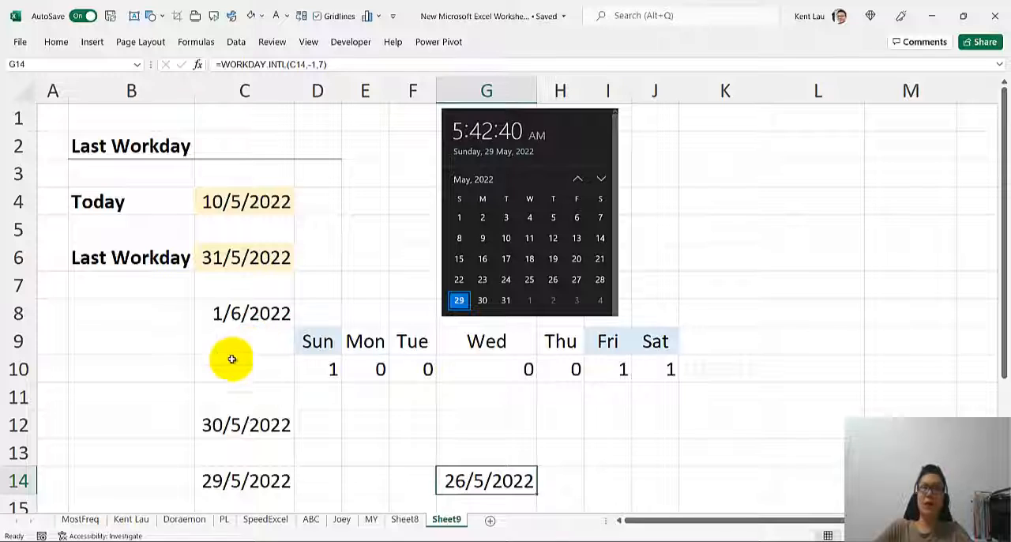
mouse_move(243, 377)
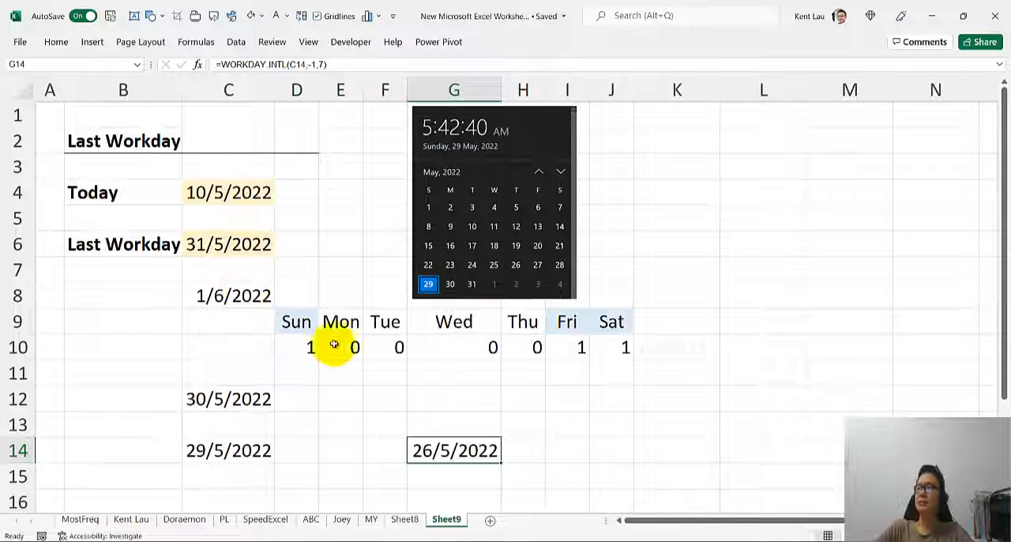
mouse_move(286, 343)
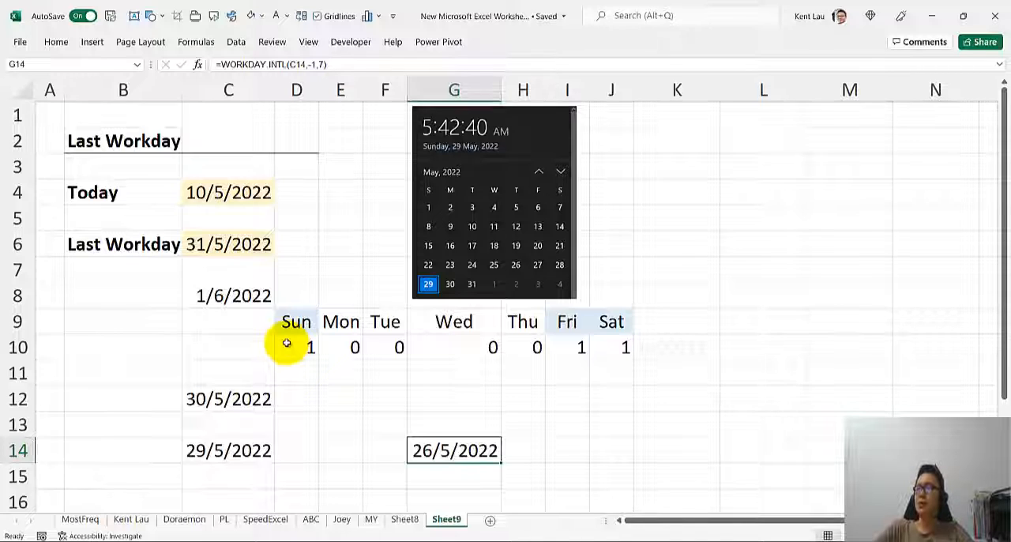
mouse_move(373, 363)
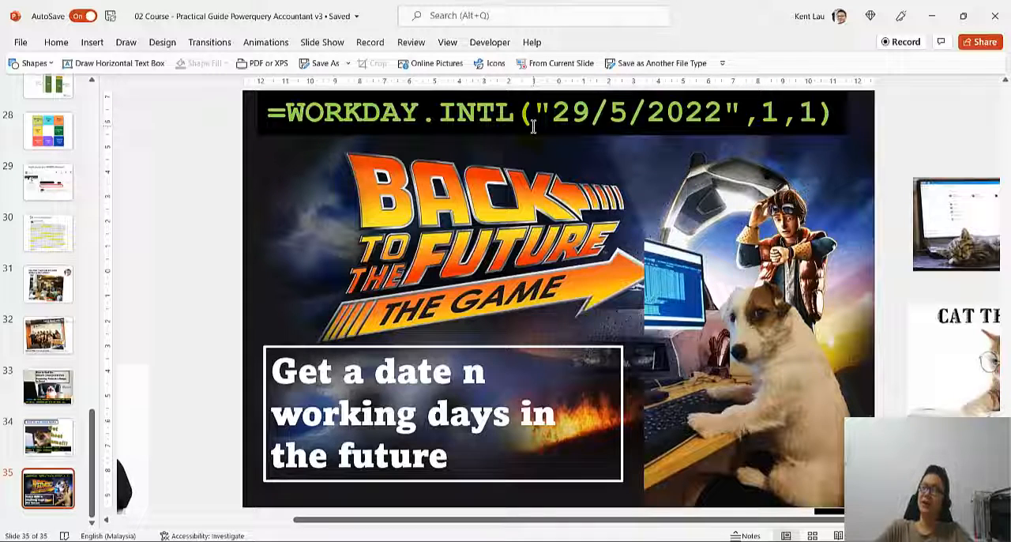
mouse_move(487, 152)
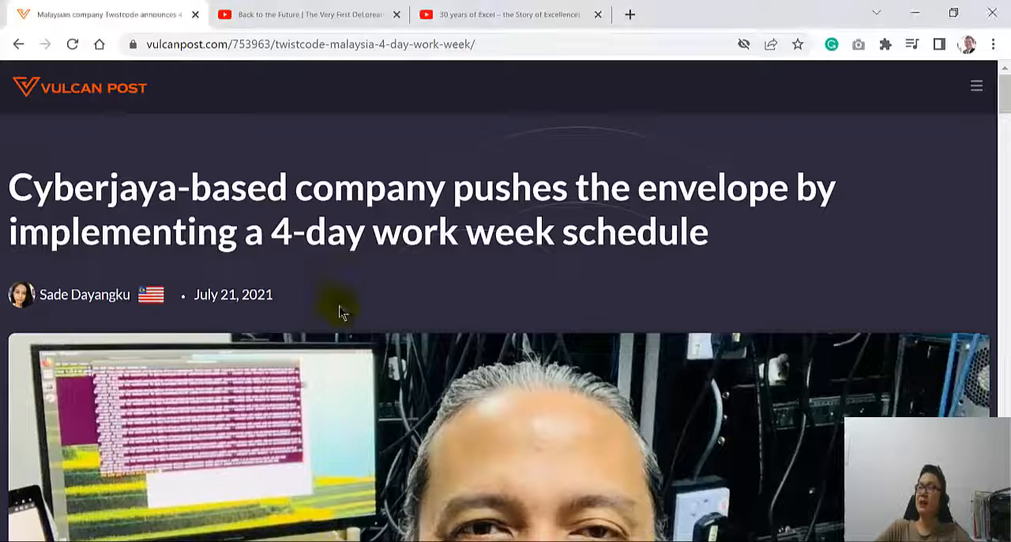
Step: Replay the DeLorean time-travel scene from about 4:12 and pause at 4:13
click(316, 16)
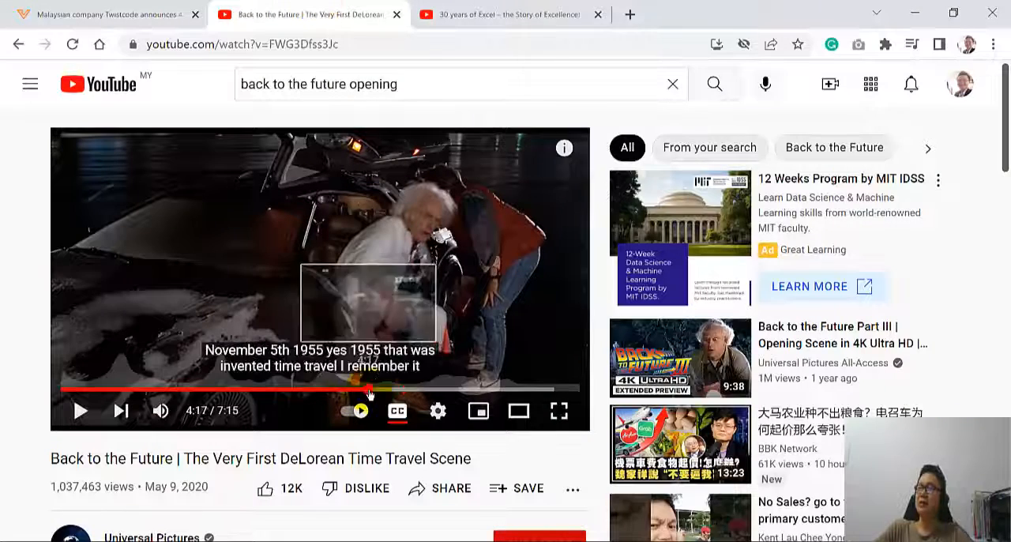
click(79, 411)
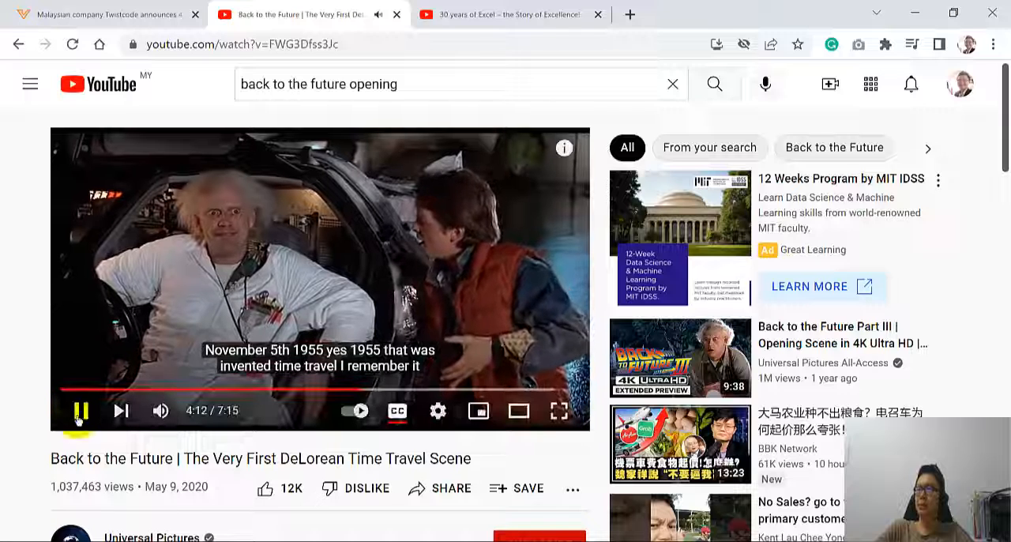
click(80, 410)
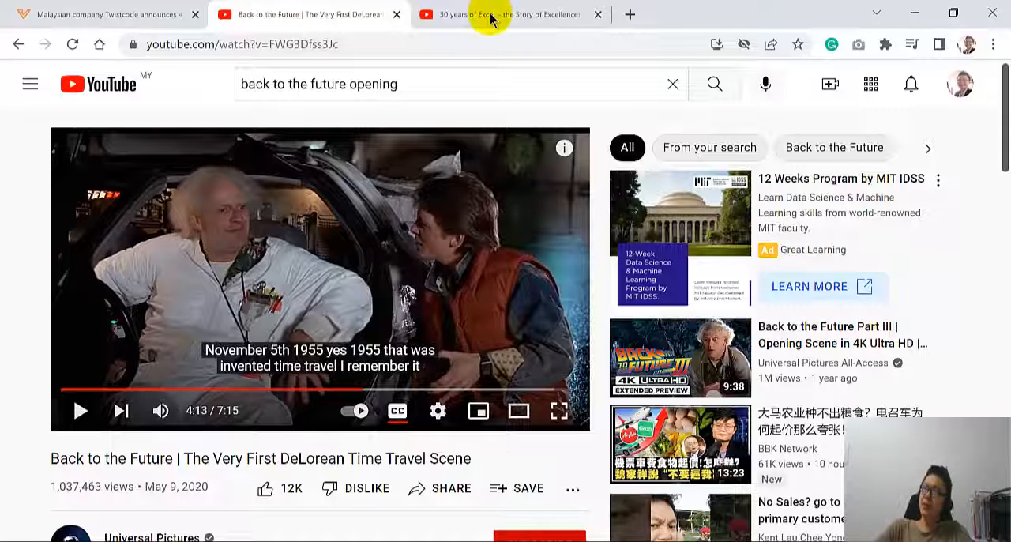
Step: Switch to the '30 years of Excel' YouTube tab and start playing the video
click(509, 14)
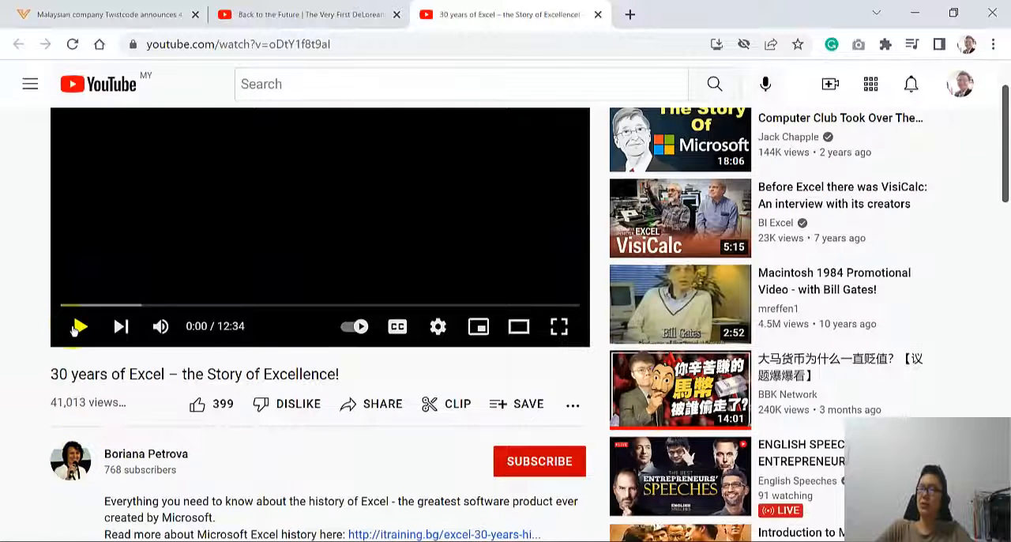
click(78, 326)
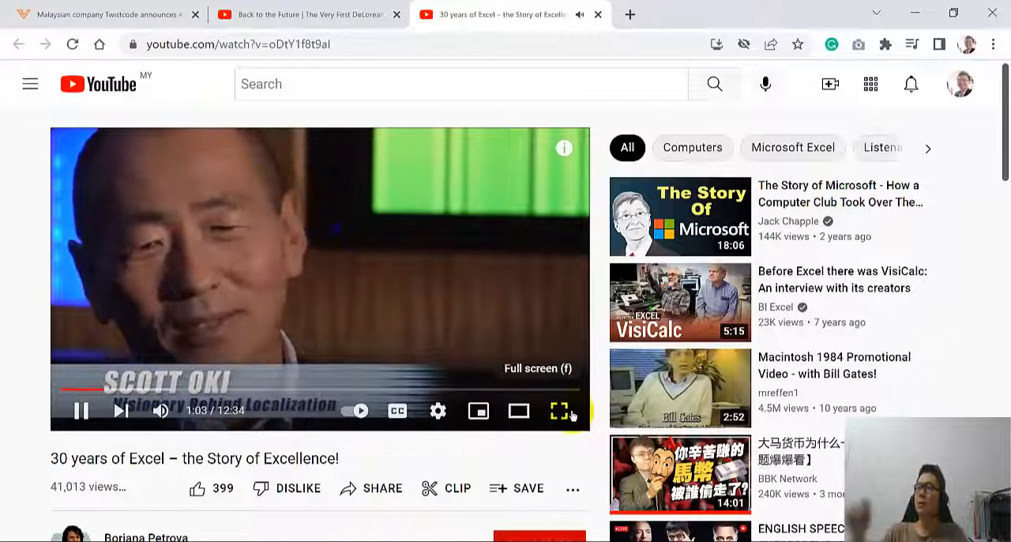
Step: Put the '30 years of Excel' video into full-screen mode
click(557, 411)
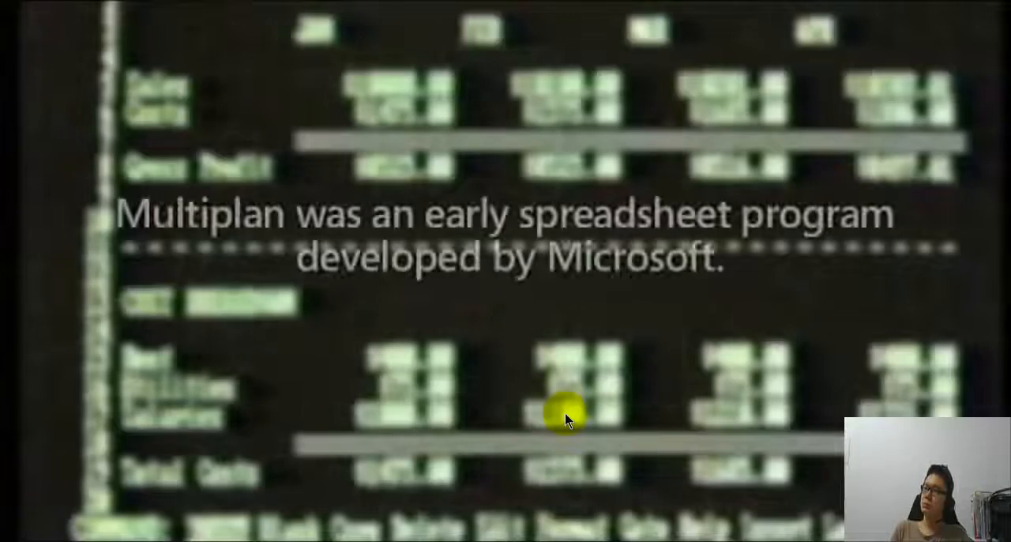